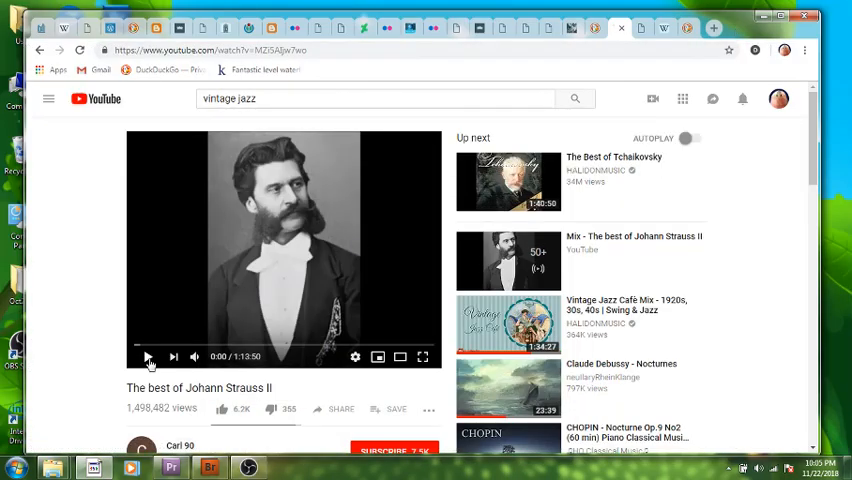
Switch from the Johann Strauss II video tab to the 35 East Wacker Wikipedia tab.
left_click(148, 356)
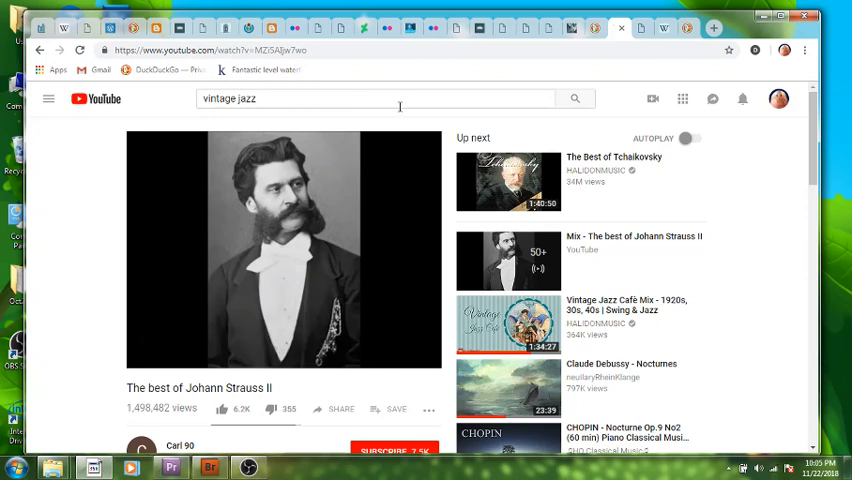
mouse_move(688, 28)
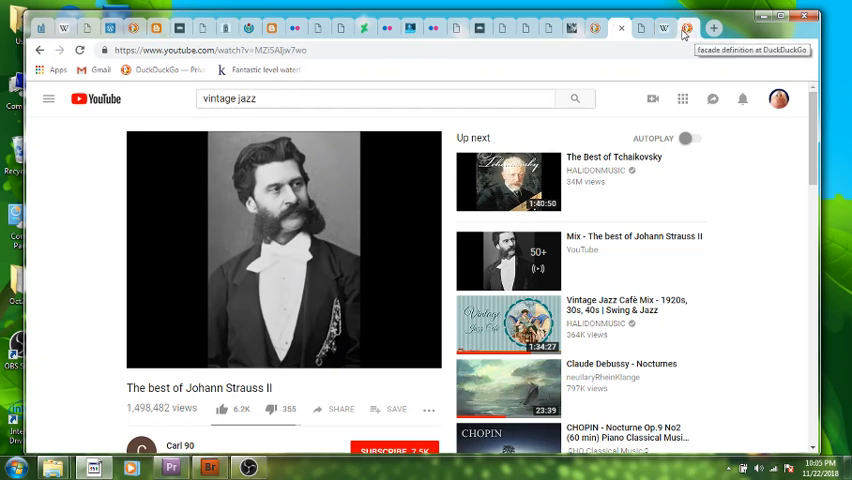
left_click(688, 28)
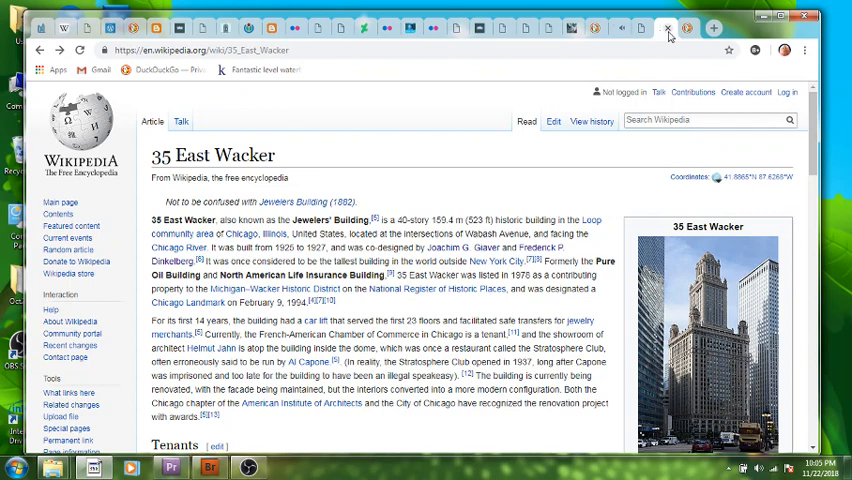
mouse_move(644, 40)
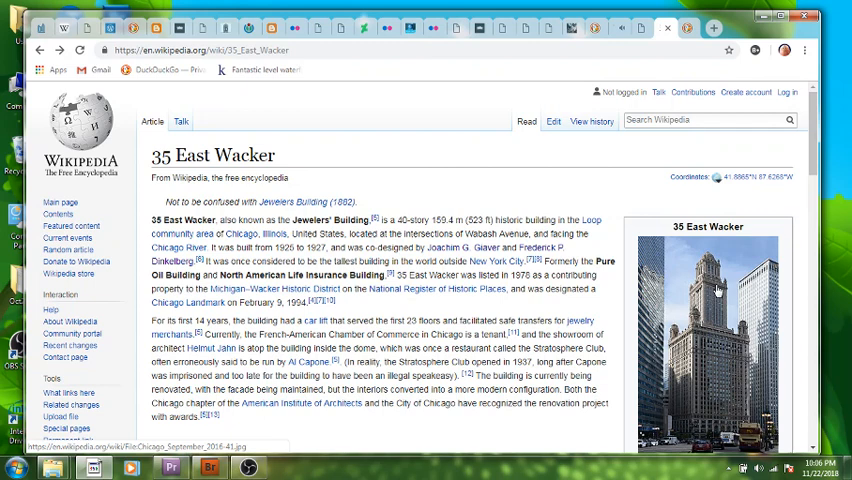
mouse_move(718, 288)
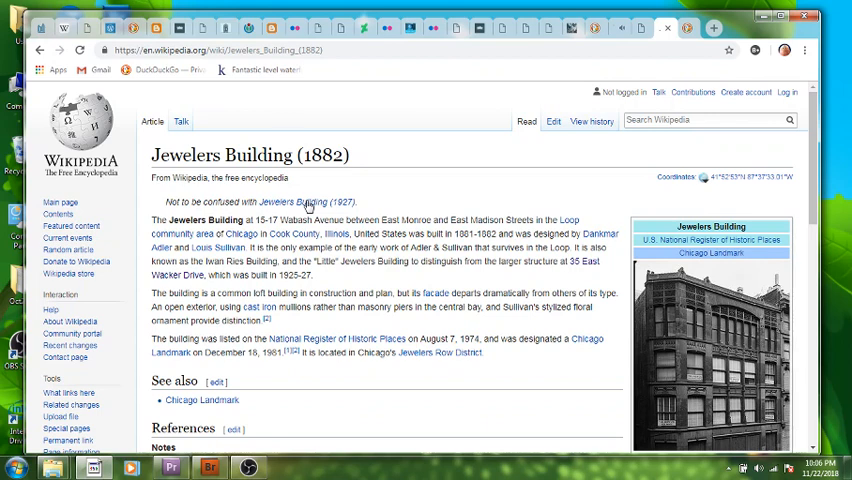
mouse_move(118, 92)
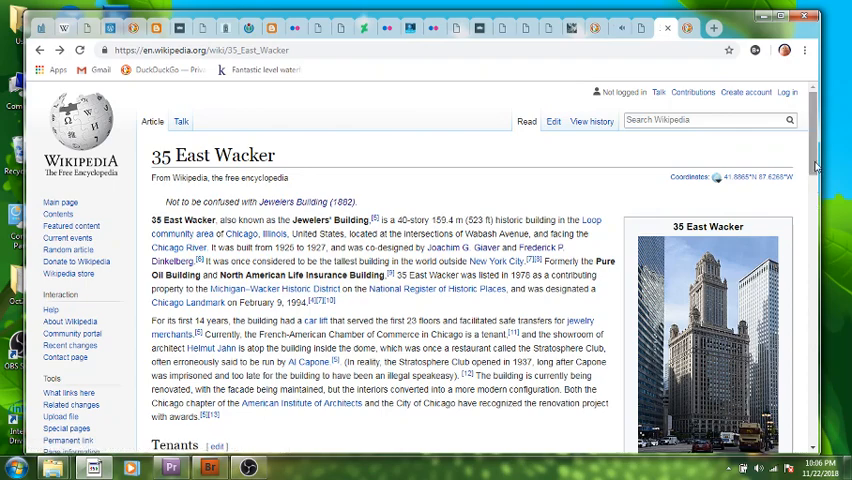
Scroll the 35 East Wacker article down toward the Tenants section.
scroll("down", 3)
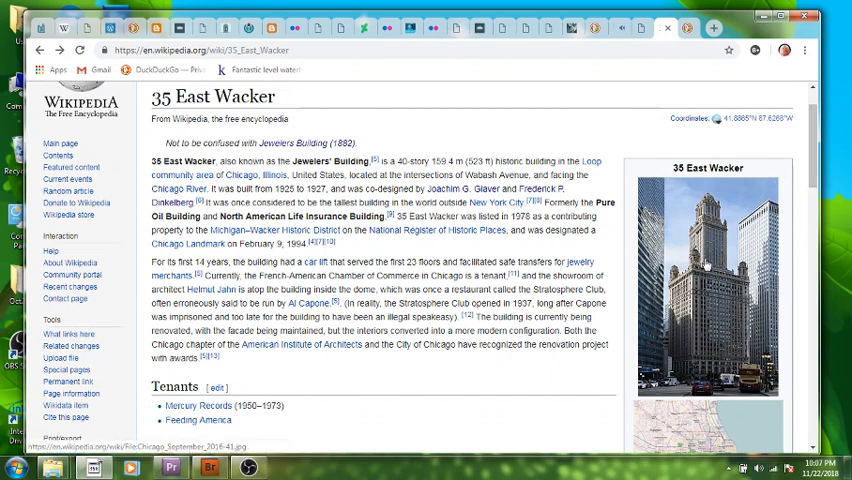
mouse_move(708, 244)
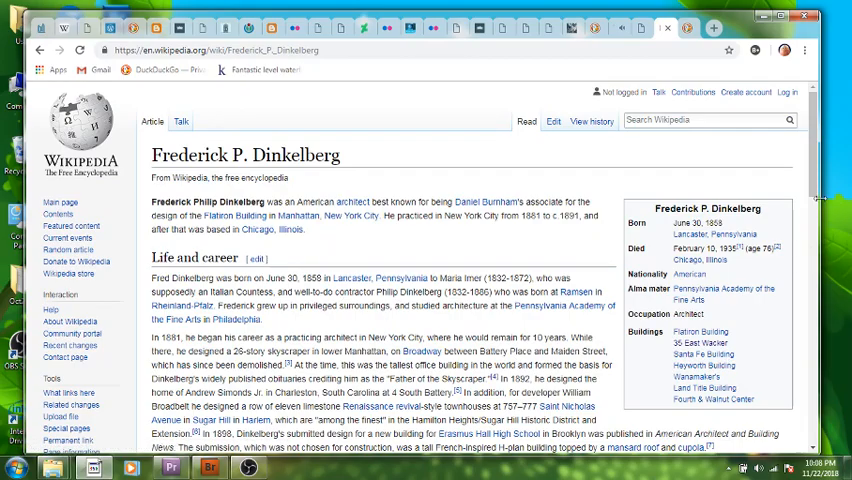
Scroll down through the Dinkelberg biography toward the George A. Fuller Company link.
scroll("down", 3)
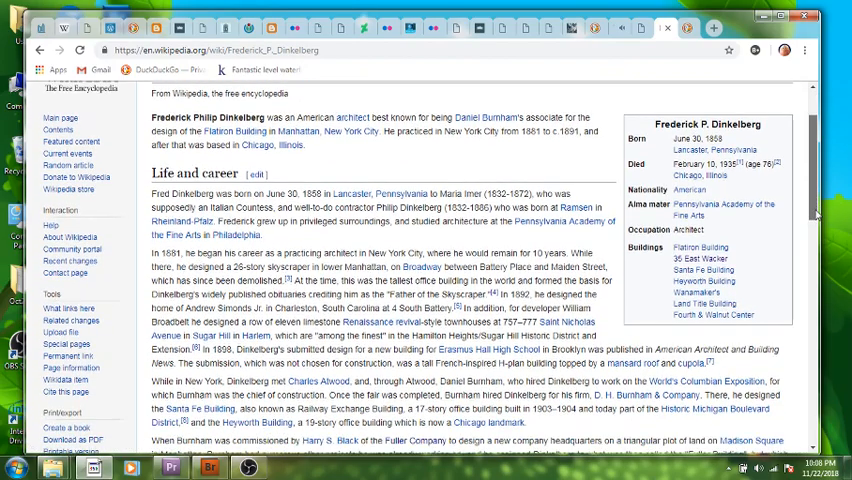
scroll("down", 3)
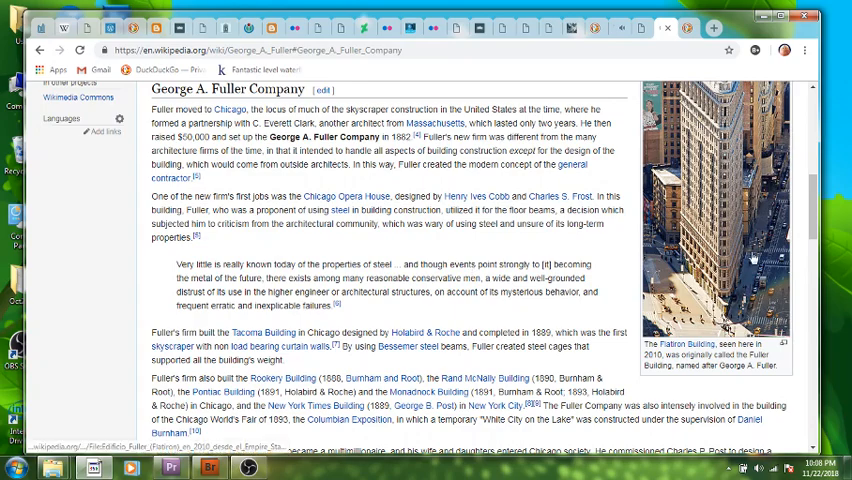
scroll("down", 3)
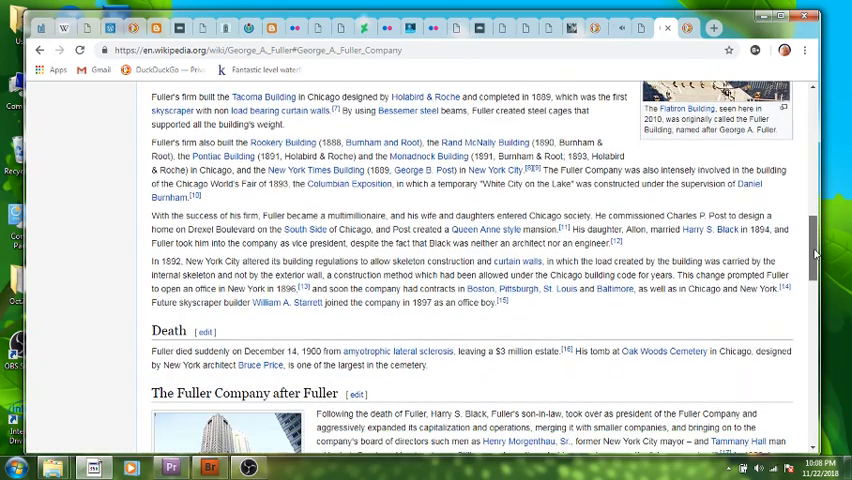
scroll("down", 3)
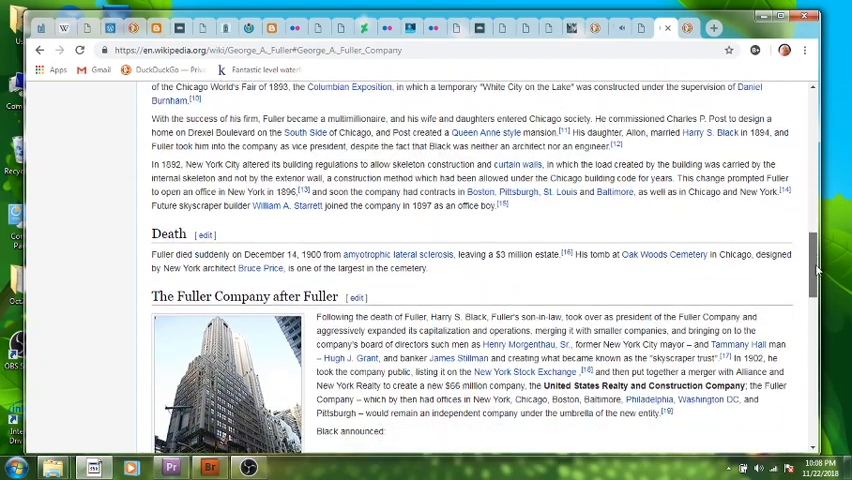
scroll("down", 3)
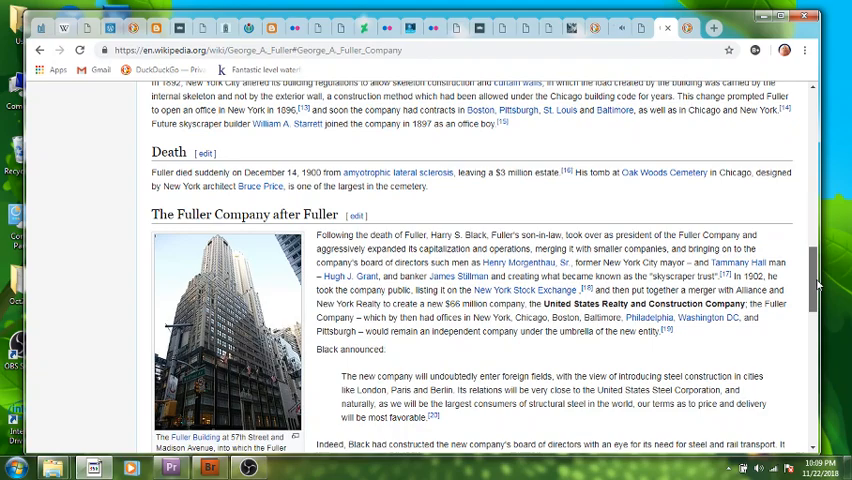
scroll("down", 3)
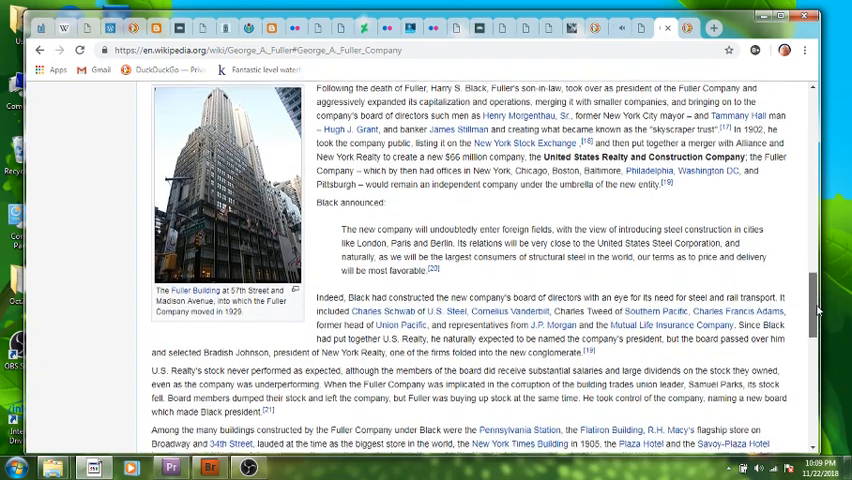
scroll("down", 3)
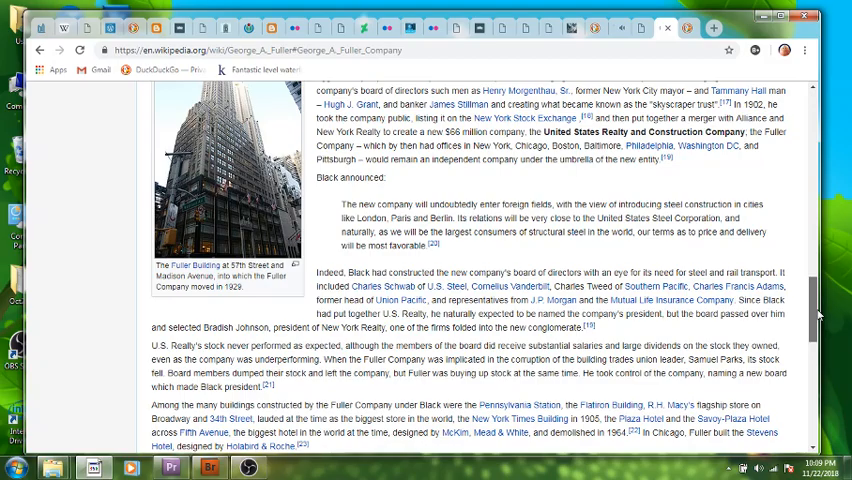
scroll("up", 3)
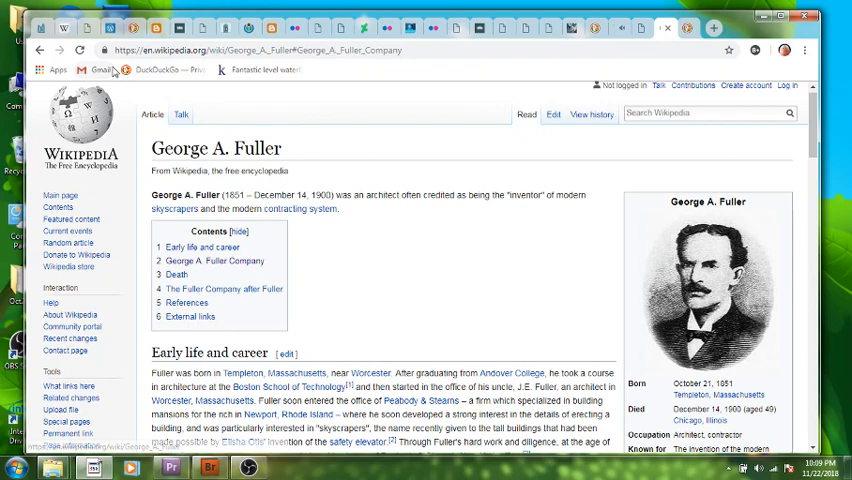
mouse_move(40, 52)
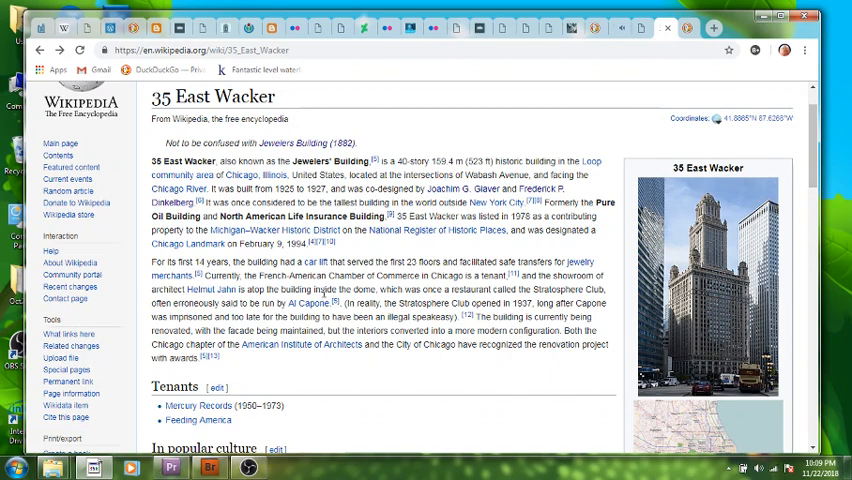
mouse_move(552, 292)
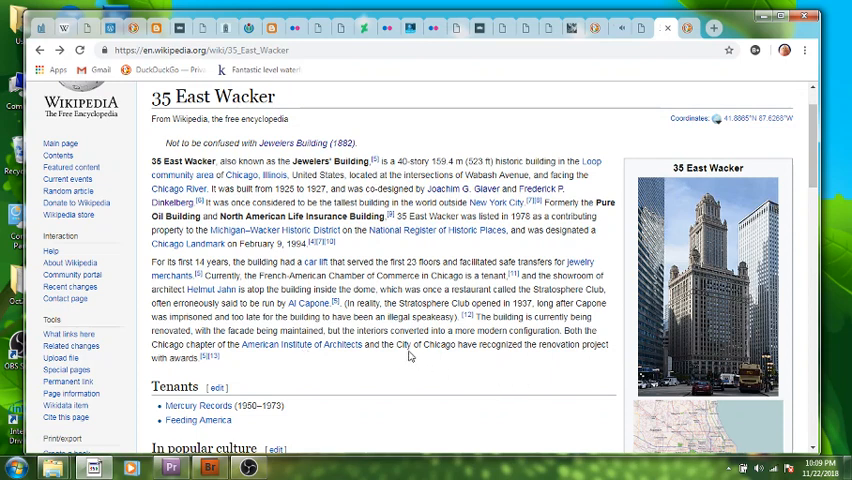
mouse_move(384, 372)
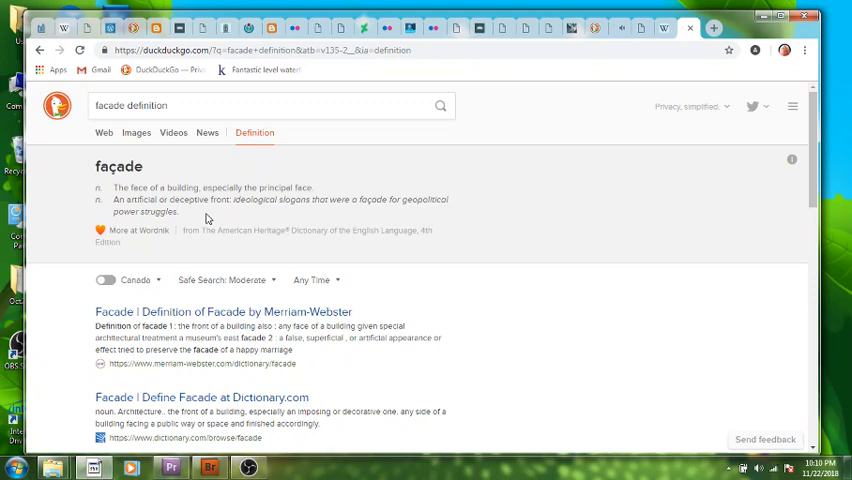
mouse_move(508, 188)
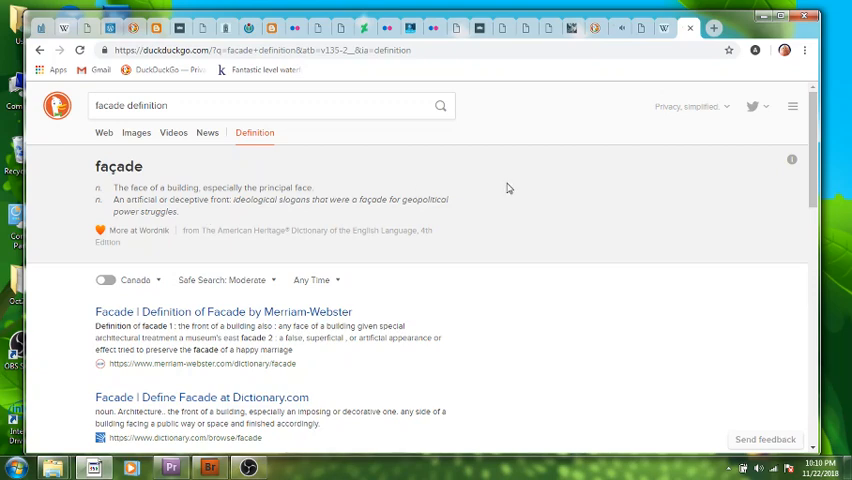
mouse_move(664, 28)
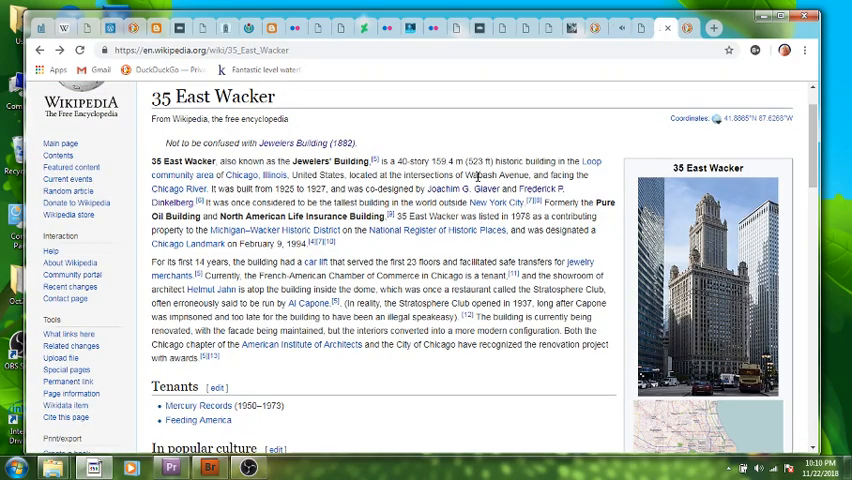
mouse_move(620, 336)
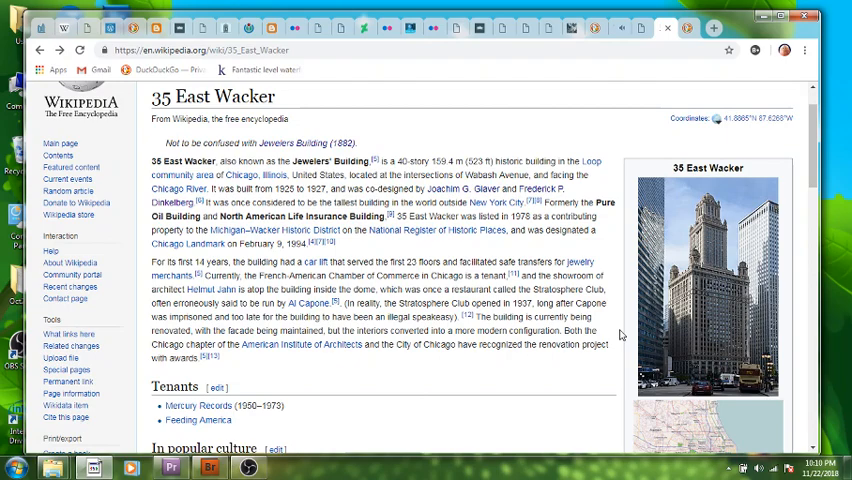
Scroll down the 35 East Wacker article through the In popular culture section.
scroll("down", 3)
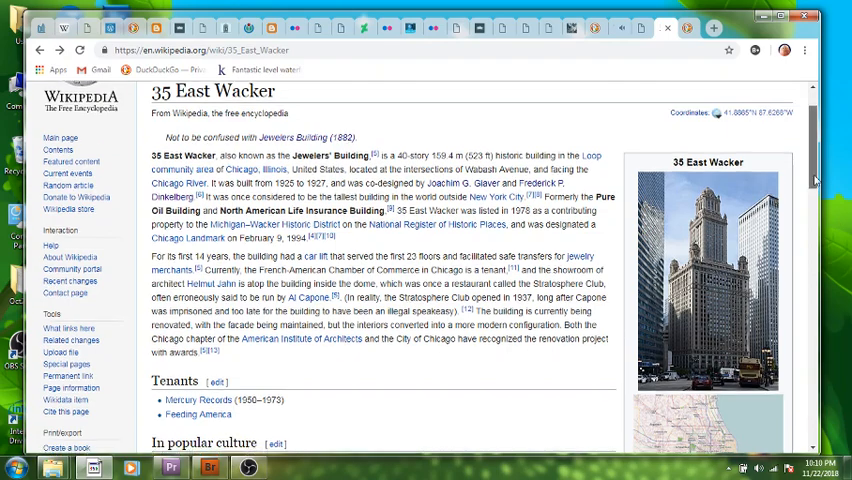
scroll("down", 3)
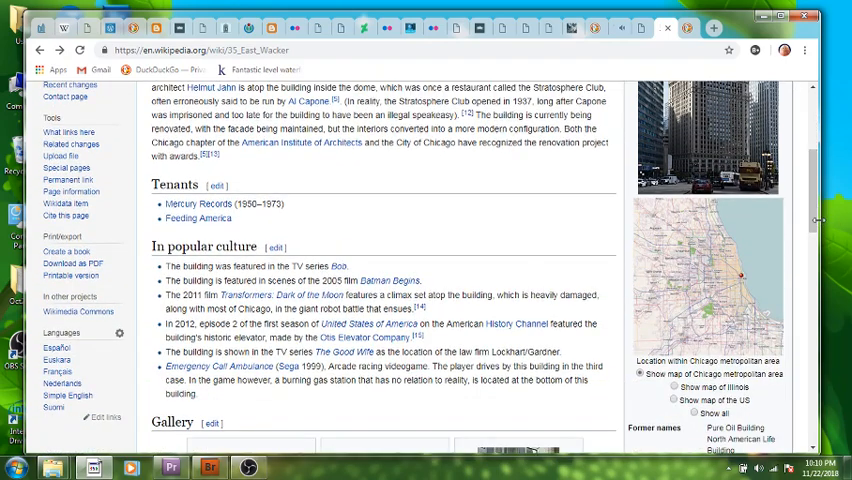
mouse_move(352, 390)
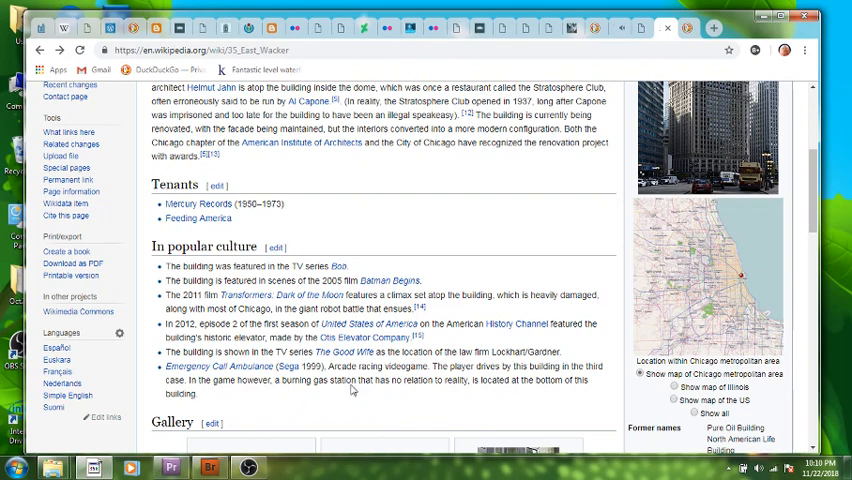
mouse_move(348, 404)
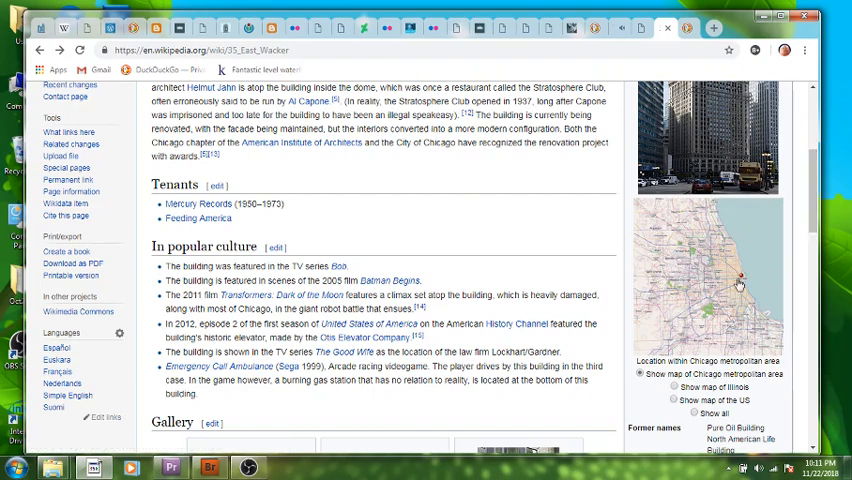
scroll("down", 3)
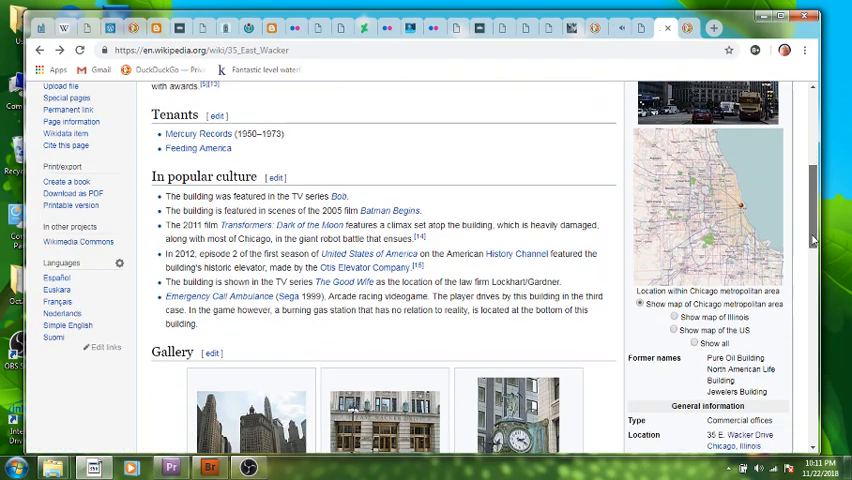
scroll("down", 3)
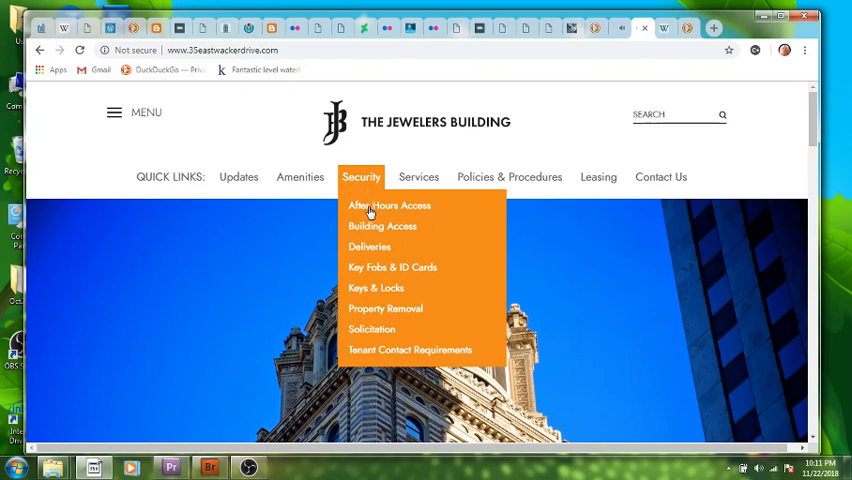
mouse_move(388, 204)
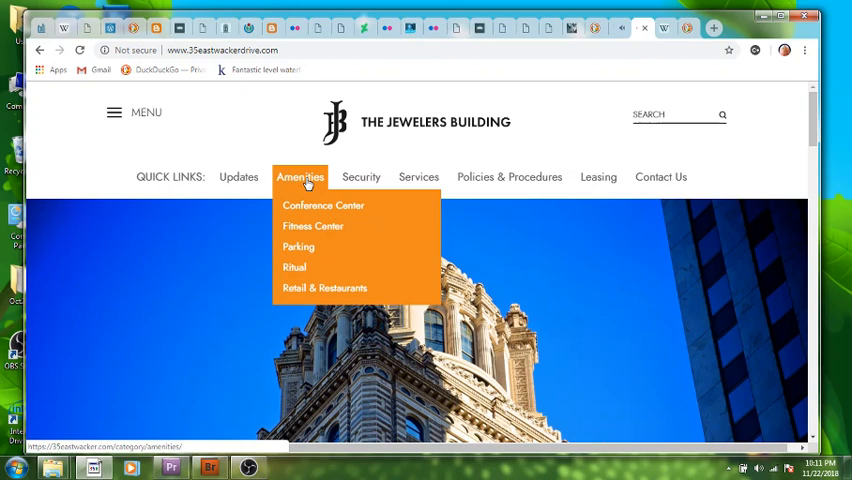
mouse_move(388, 208)
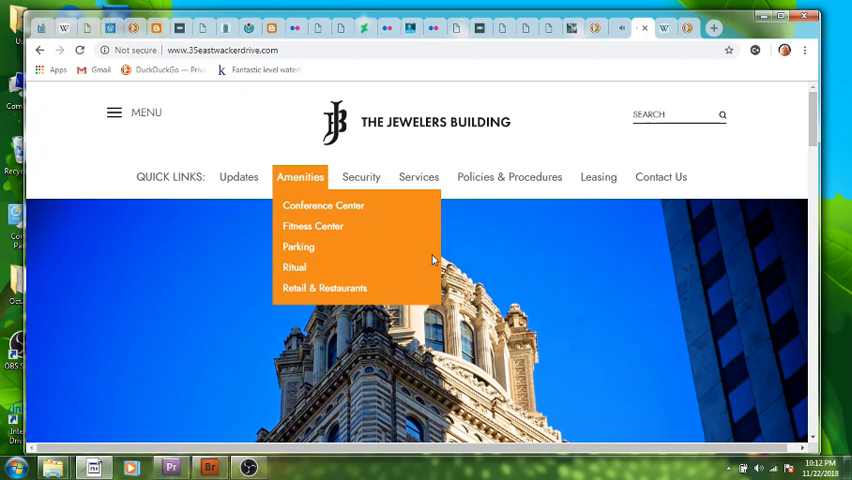
mouse_move(294, 268)
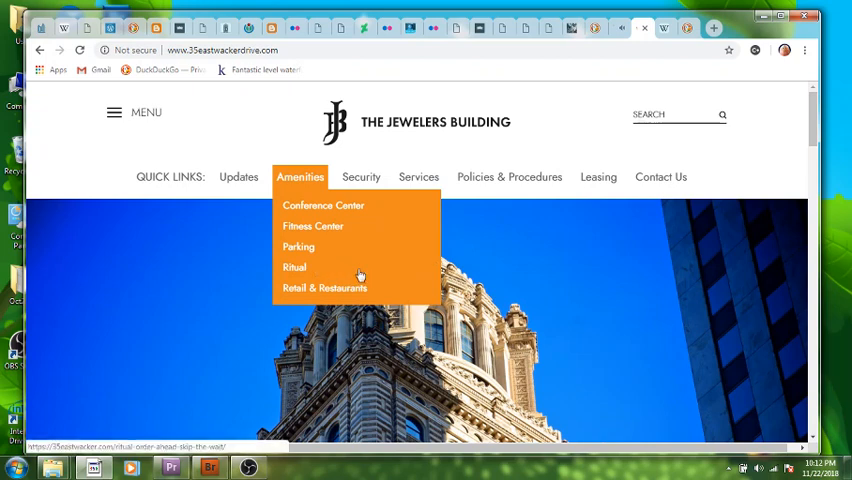
mouse_move(360, 272)
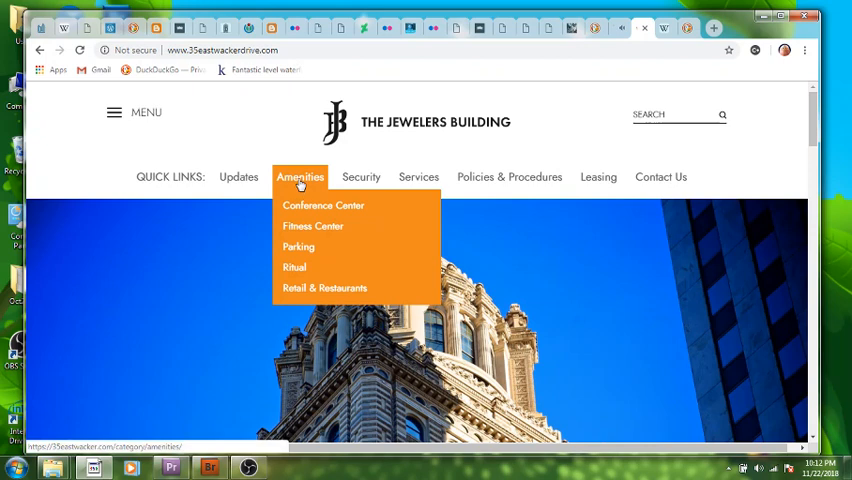
mouse_move(322, 226)
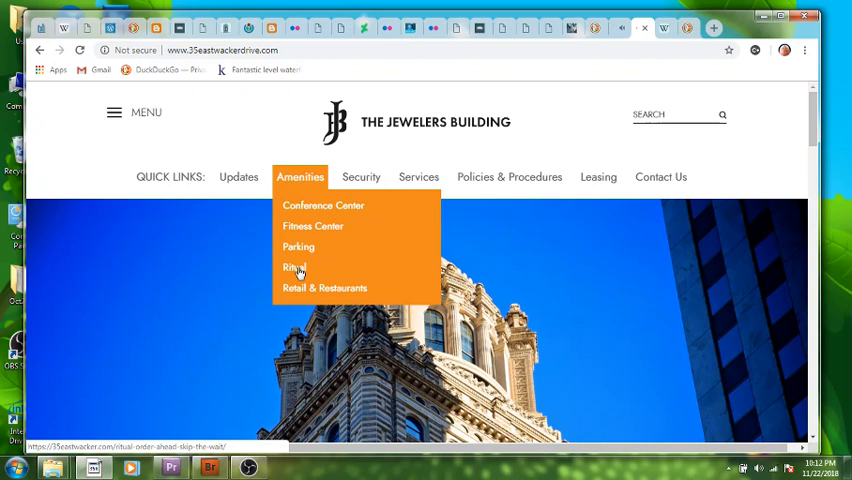
Look over the Amenities quick link entries on the Jewelers Building homepage.
left_click(294, 268)
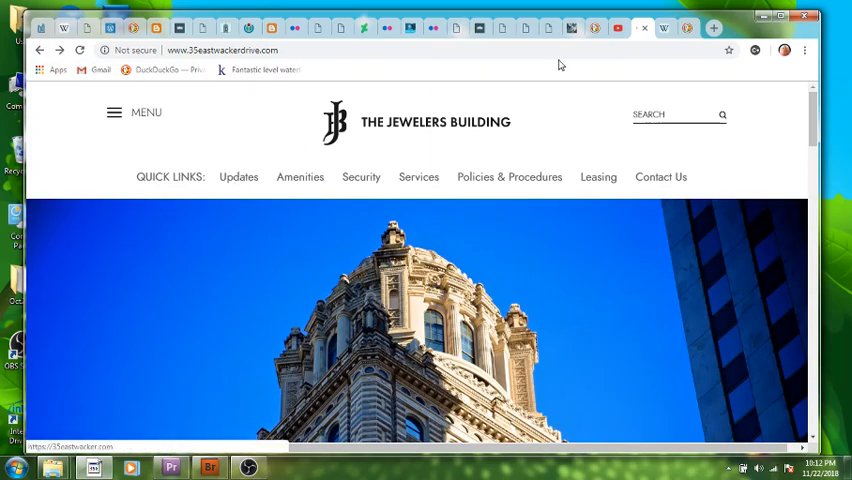
mouse_move(596, 28)
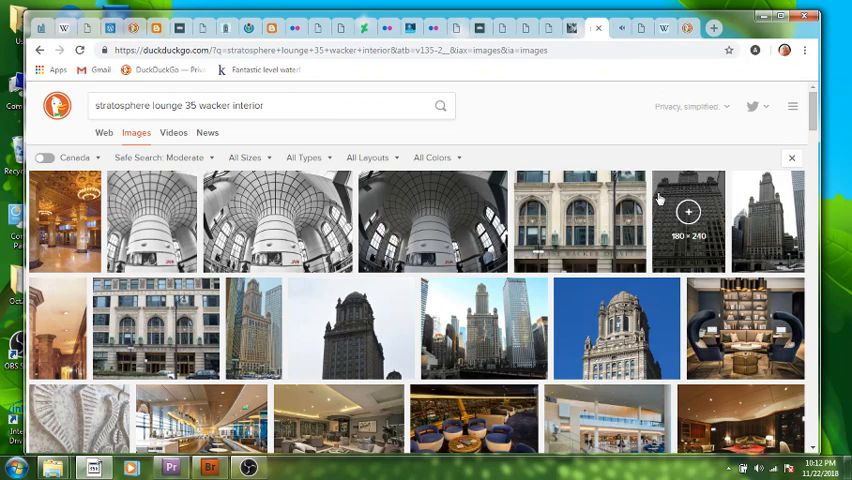
mouse_move(780, 158)
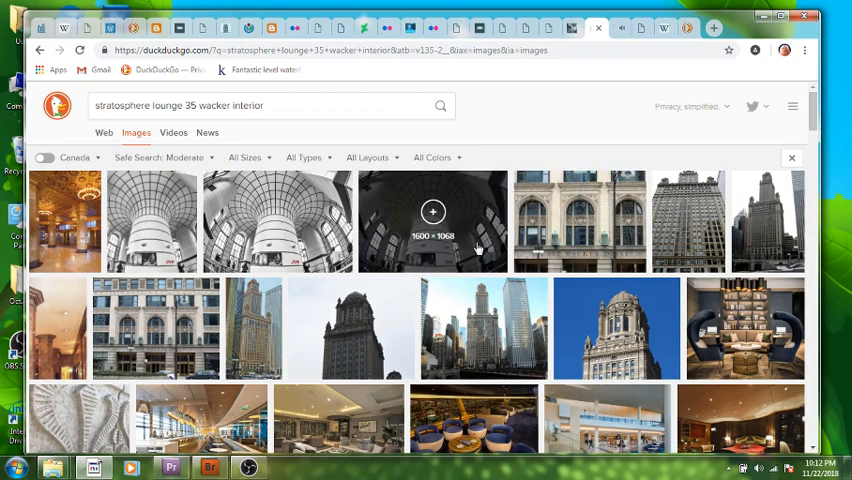
left_click(432, 220)
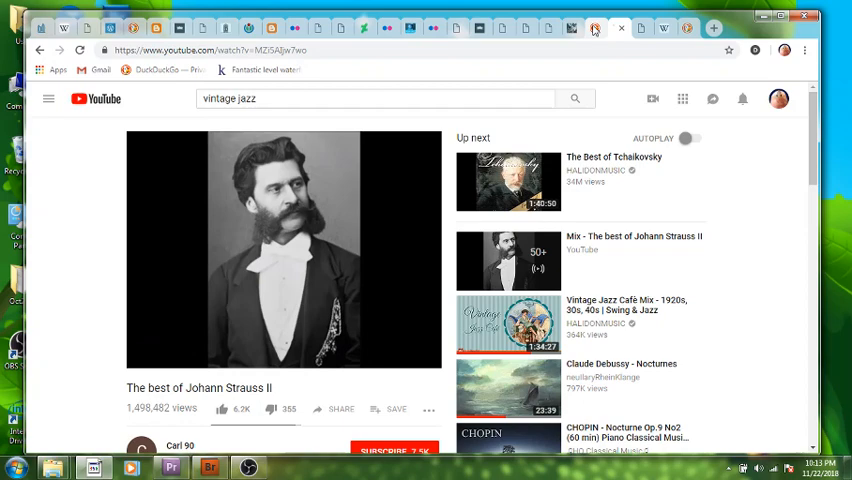
left_click(596, 28)
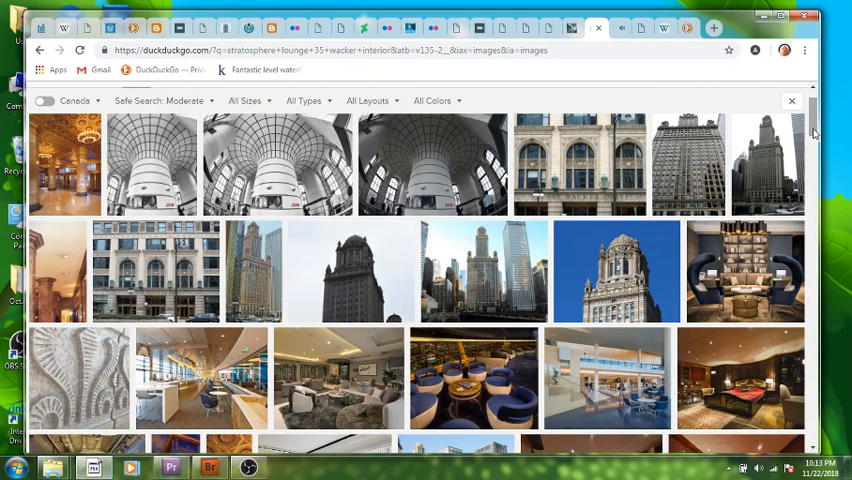
scroll("down", 3)
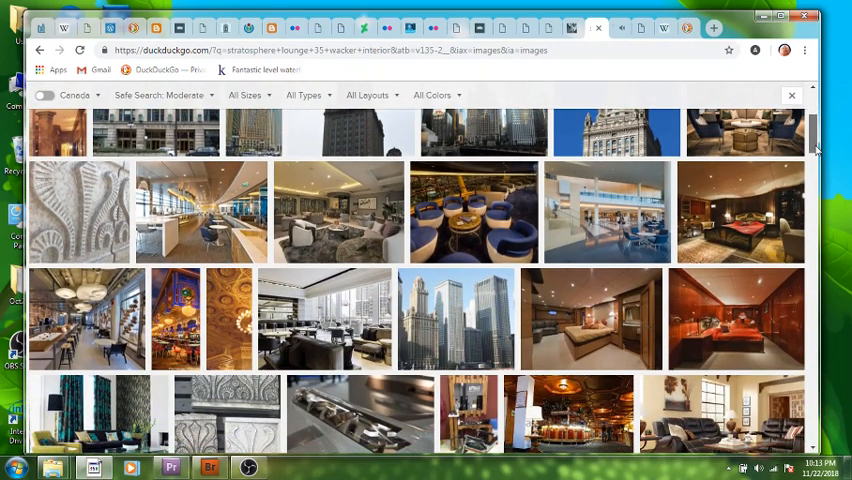
scroll("down", 3)
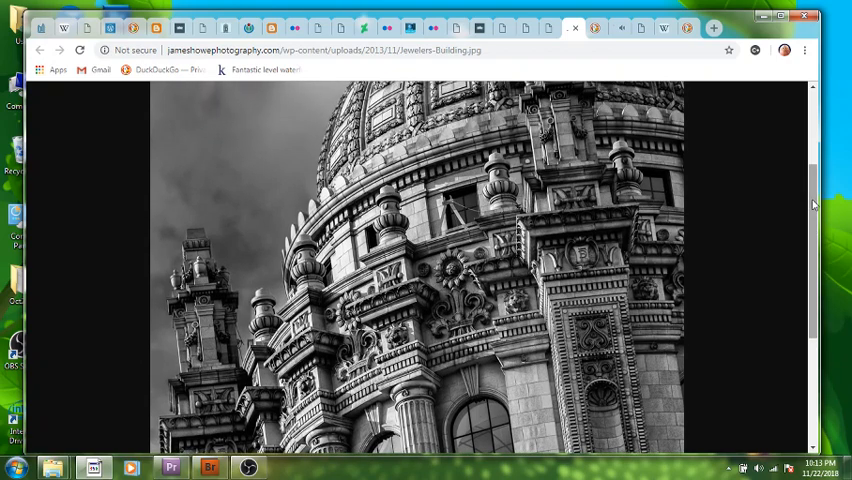
Scroll around the Jewelers-Building.jpg dome photo, then return to the stratosphere lounge image results.
scroll("up", 3)
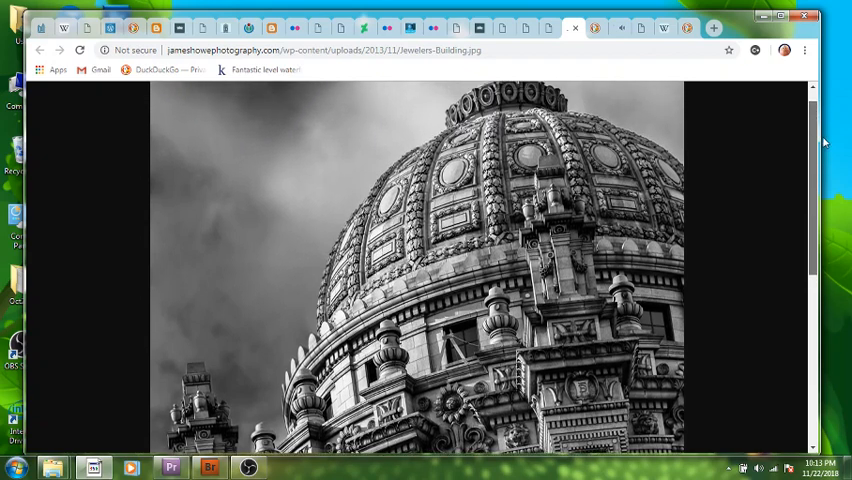
scroll("down", 3)
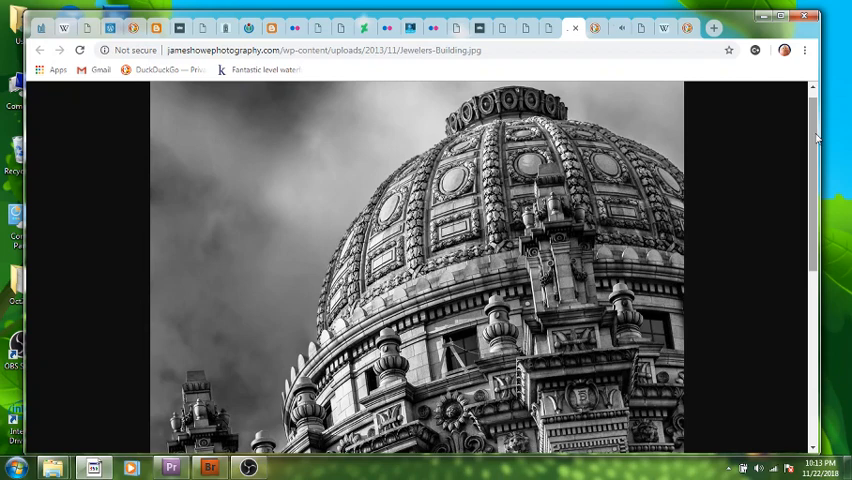
scroll("down", 3)
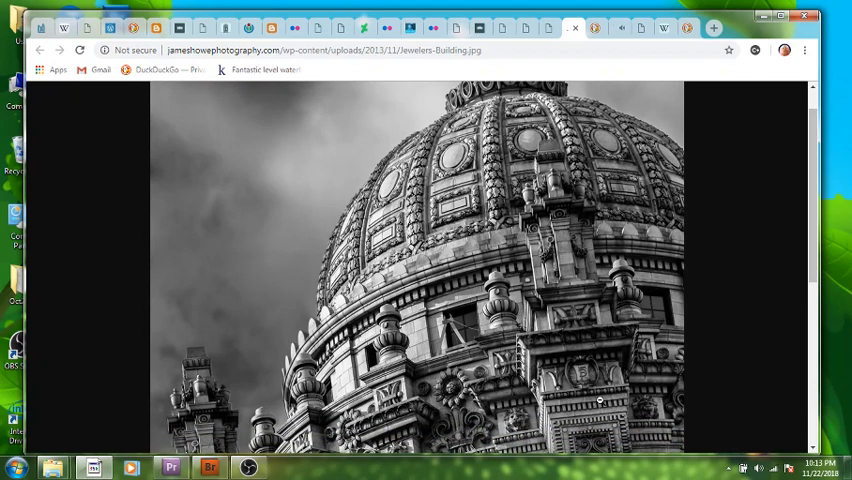
mouse_move(718, 378)
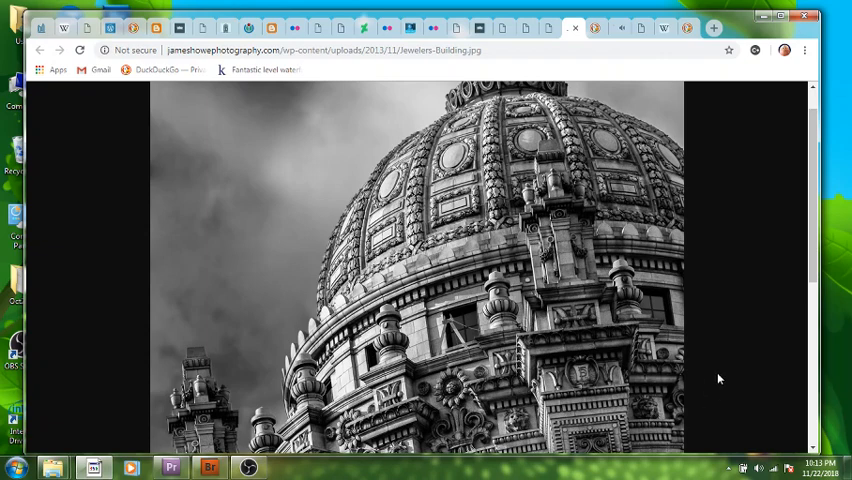
mouse_move(814, 264)
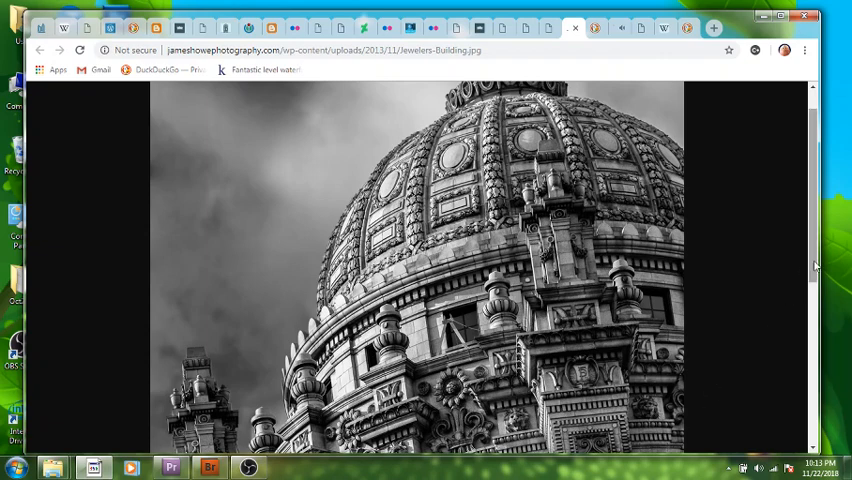
scroll("down", 3)
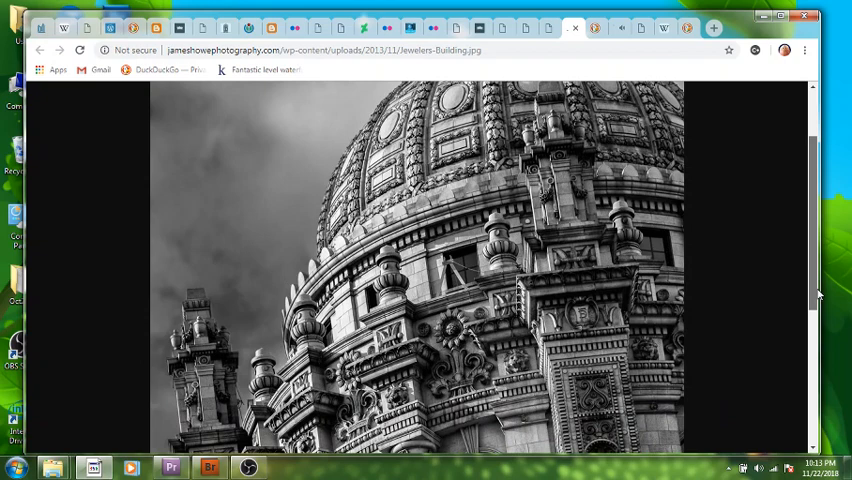
scroll("down", 3)
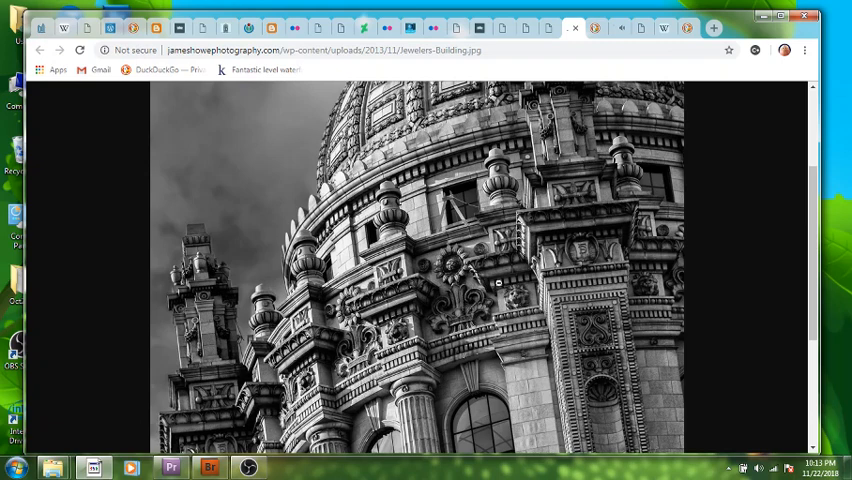
mouse_move(474, 342)
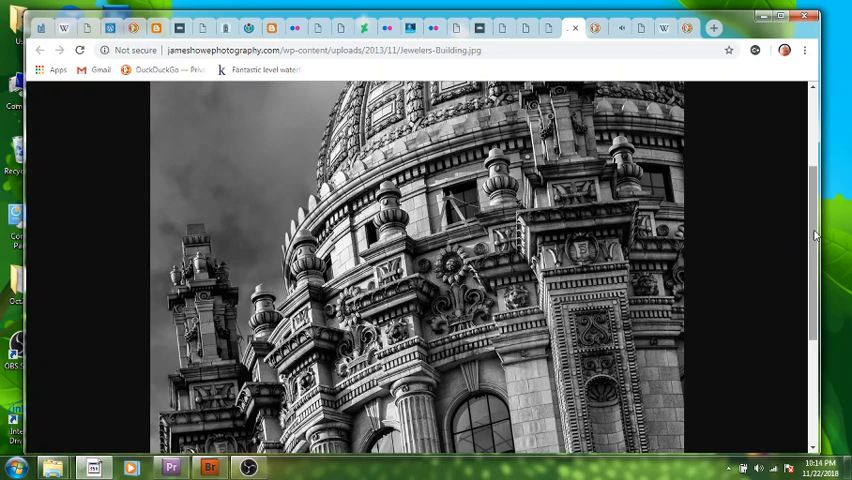
scroll("down", 3)
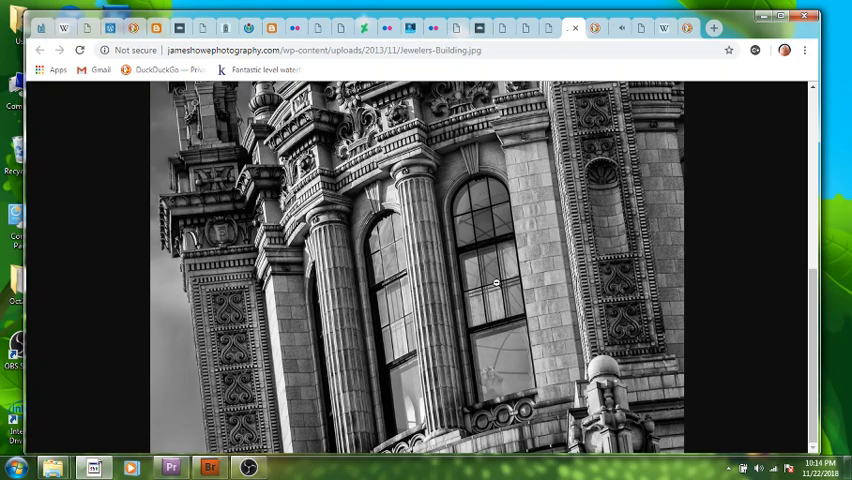
left_click(572, 28)
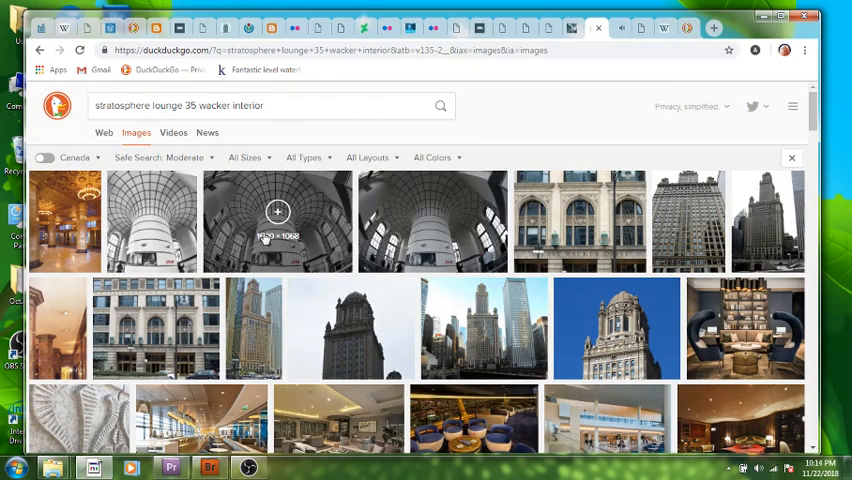
Open the Stratosphere-Lounge.jpg photo from the DuckDuckGo image results.
left_click(276, 220)
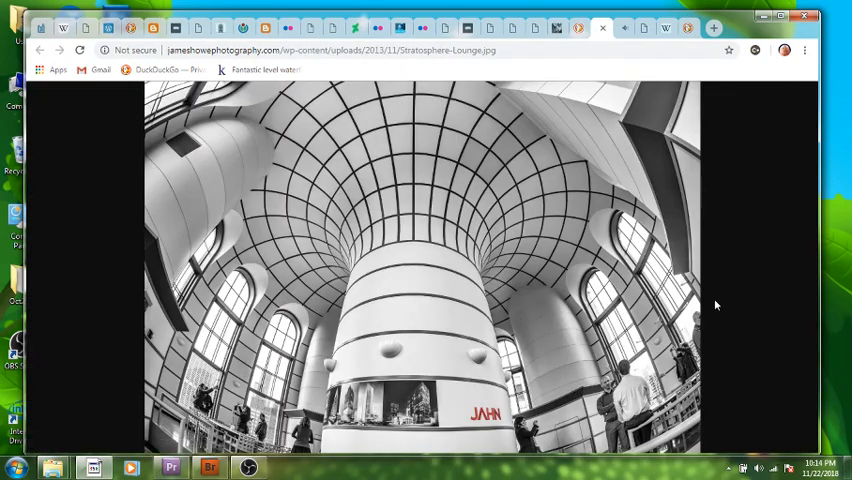
mouse_move(468, 288)
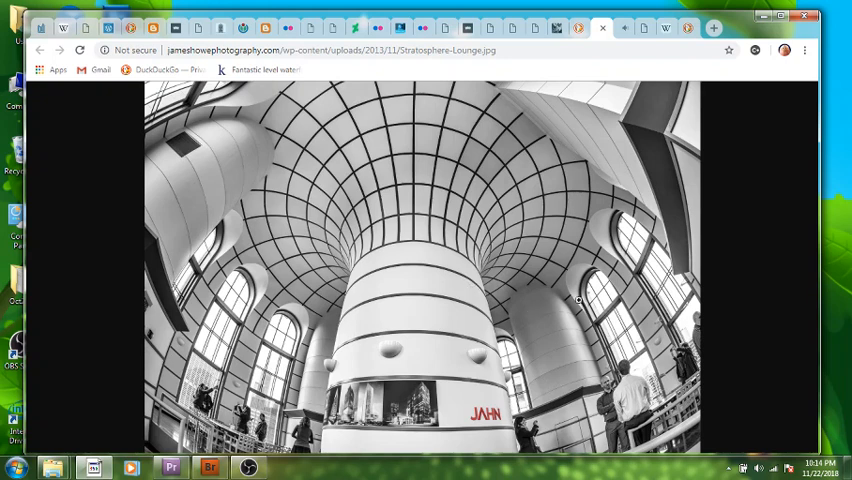
mouse_move(412, 340)
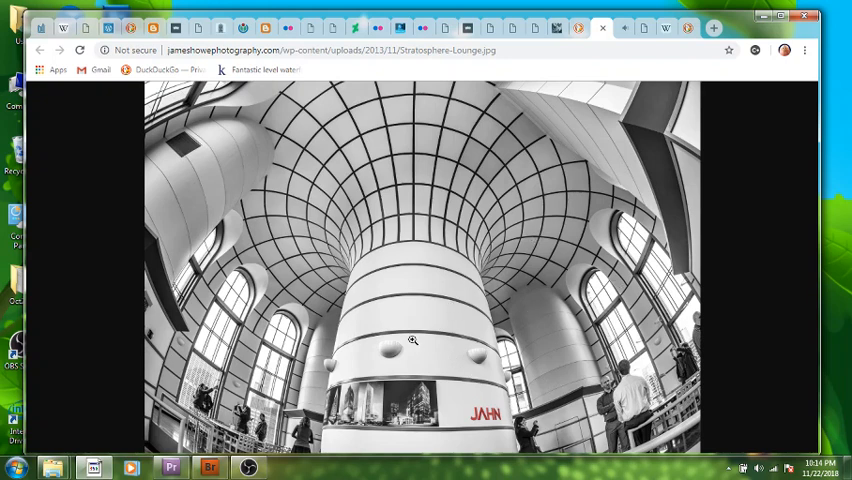
mouse_move(376, 312)
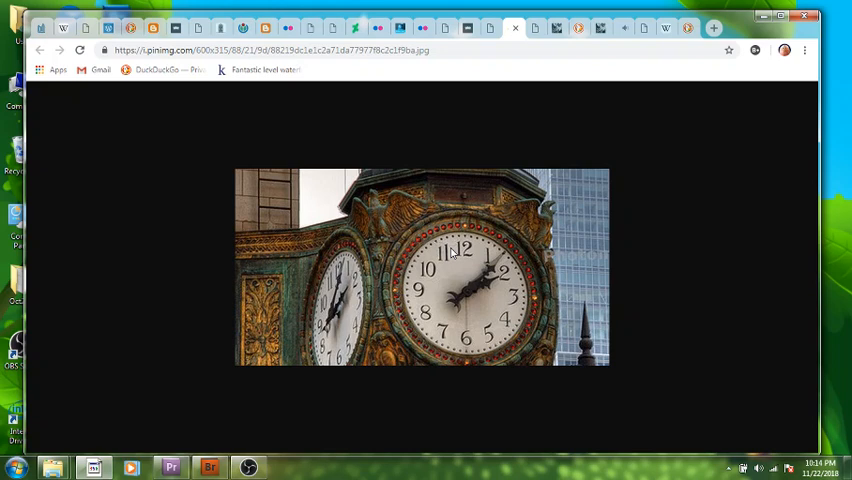
mouse_move(508, 316)
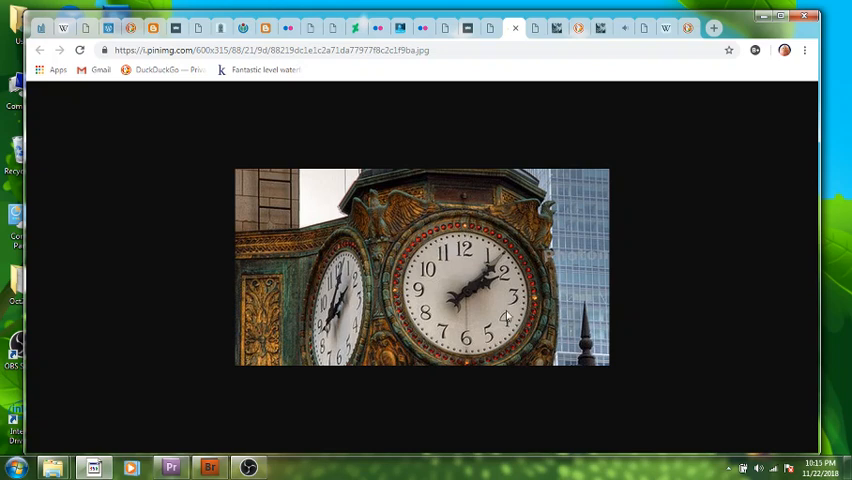
mouse_move(544, 296)
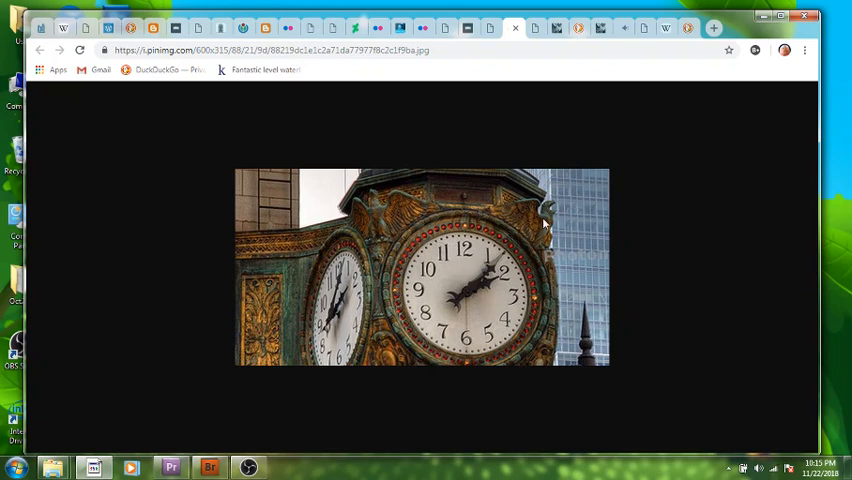
mouse_move(384, 210)
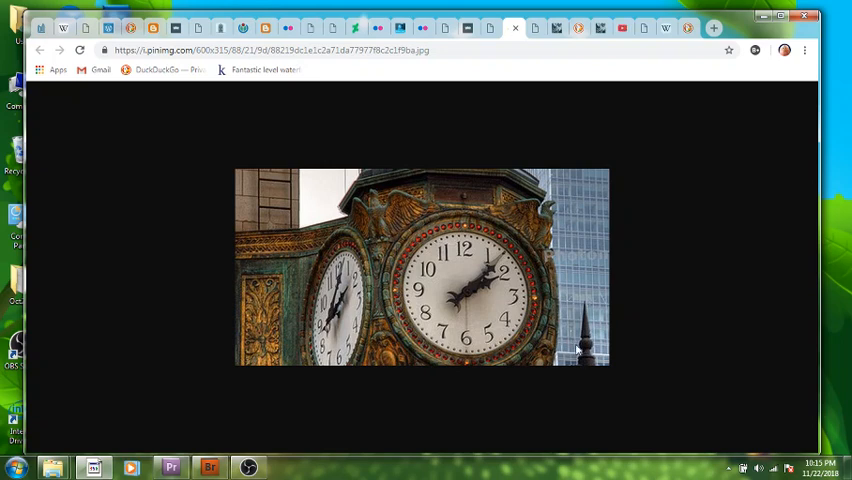
mouse_move(484, 288)
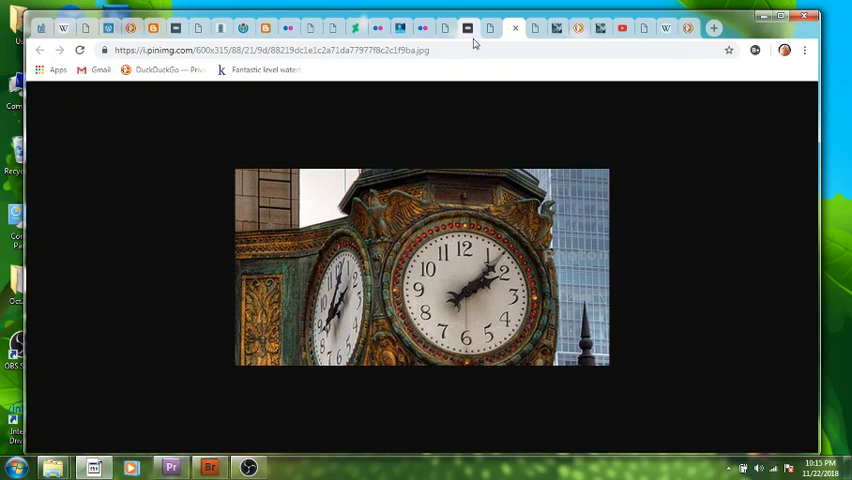
Switch to the Alamy tab showing the Jewelers Building Father Time street clock photo.
left_click(490, 28)
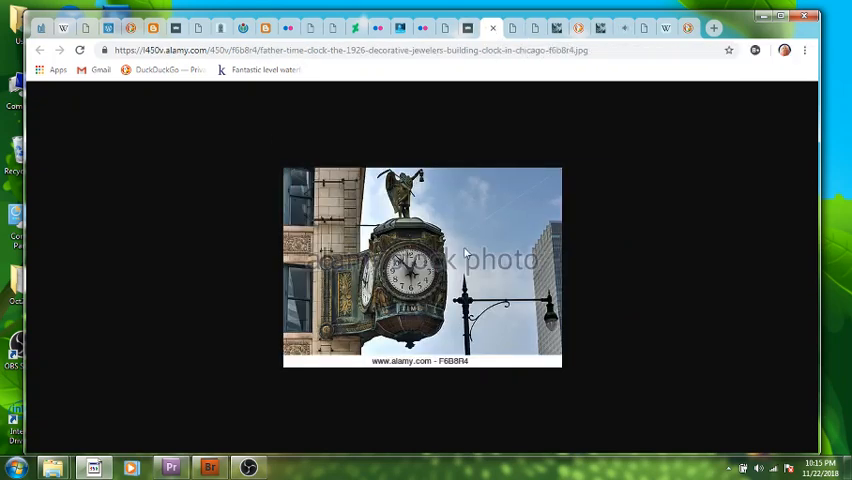
mouse_move(396, 280)
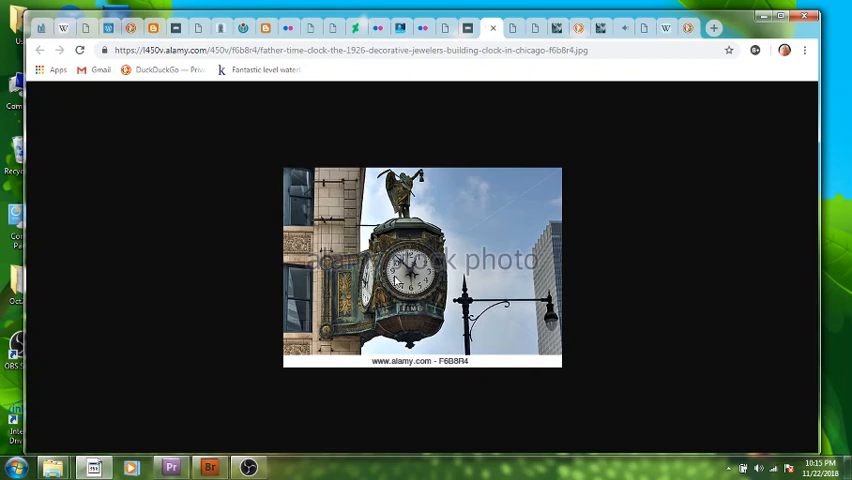
mouse_move(424, 176)
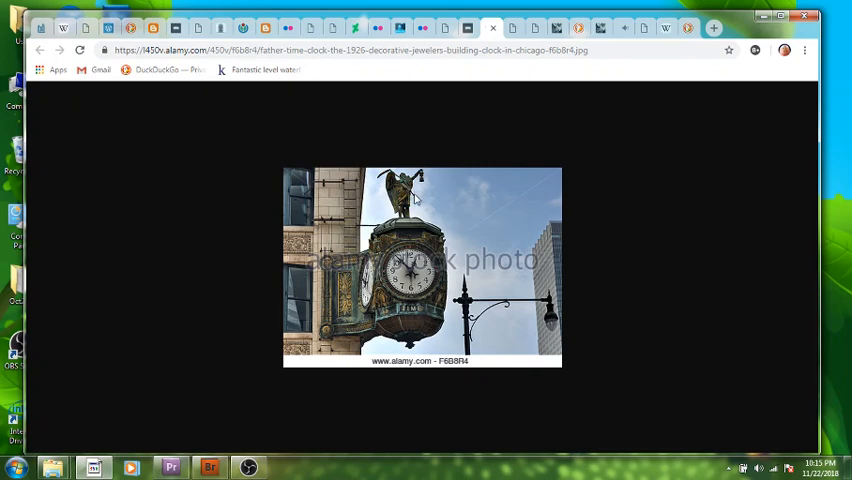
mouse_move(416, 198)
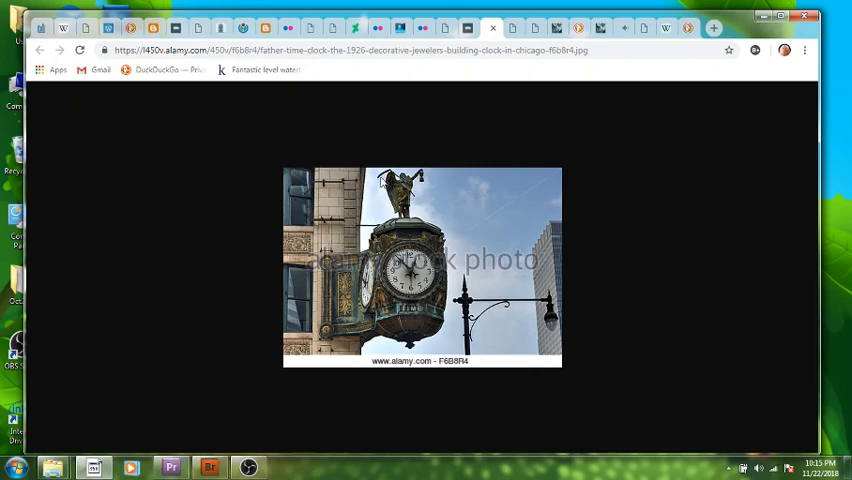
mouse_move(418, 192)
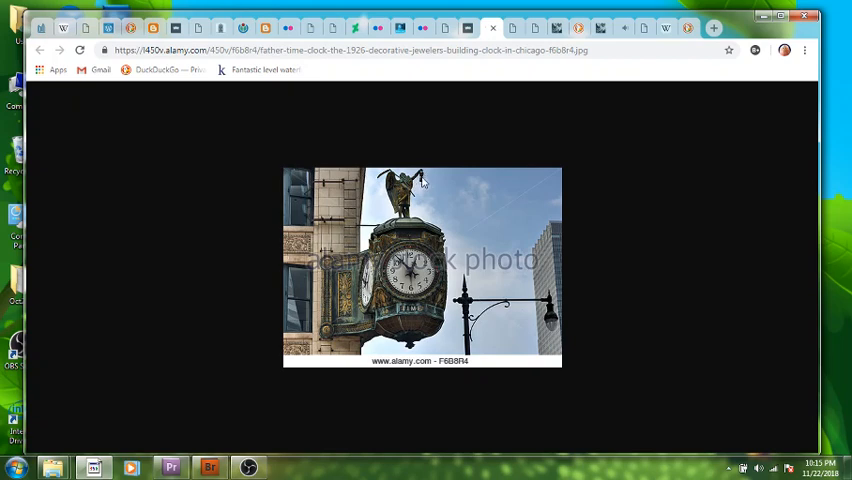
mouse_move(390, 204)
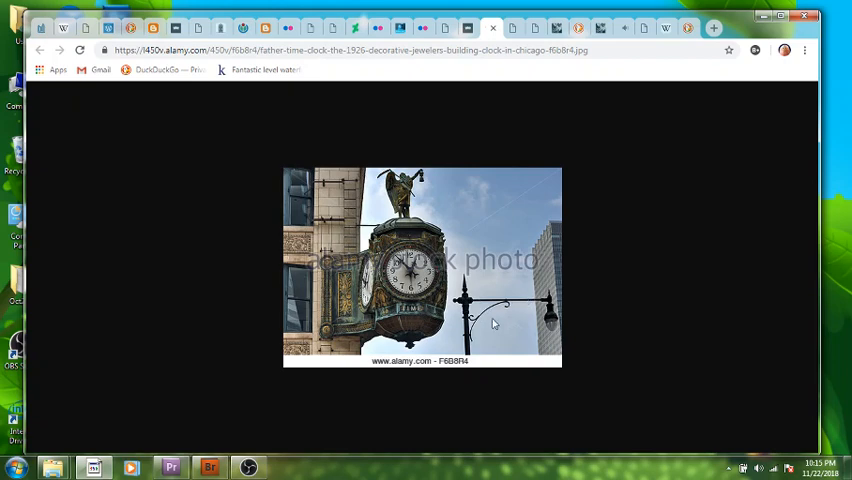
mouse_move(304, 244)
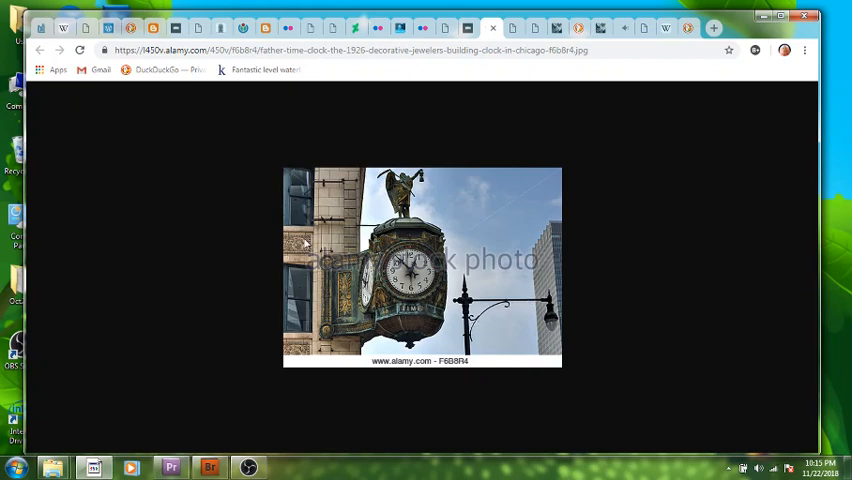
mouse_move(356, 184)
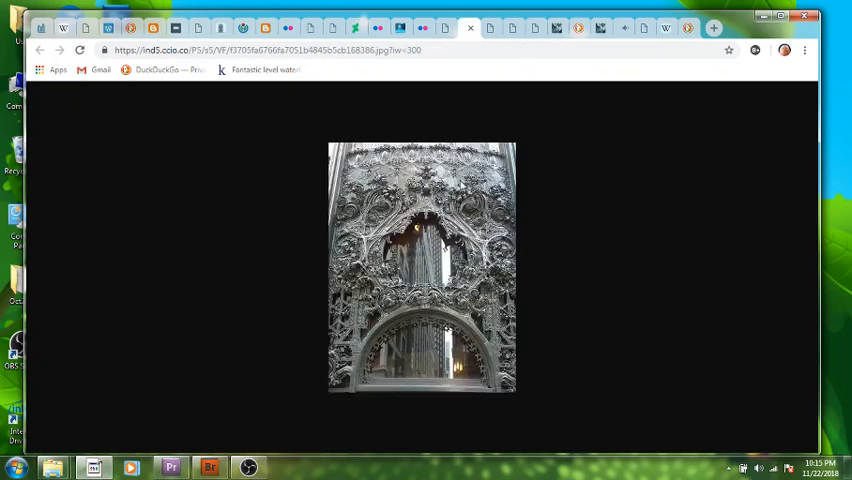
mouse_move(446, 284)
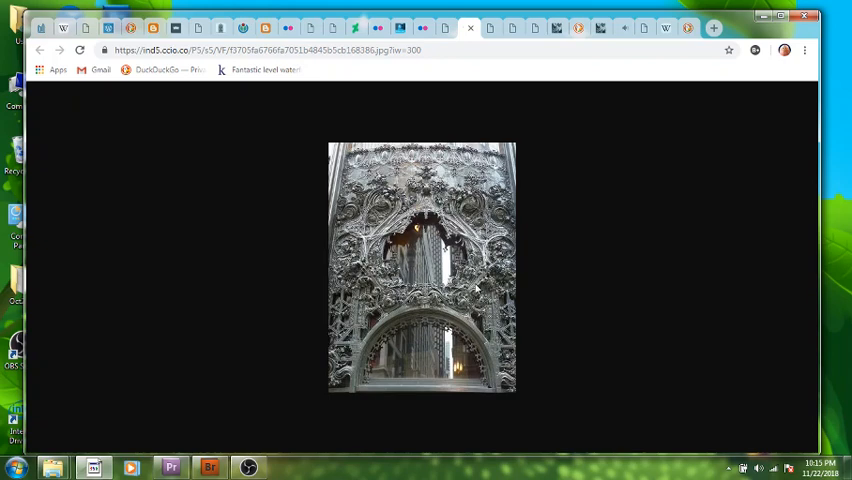
mouse_move(478, 288)
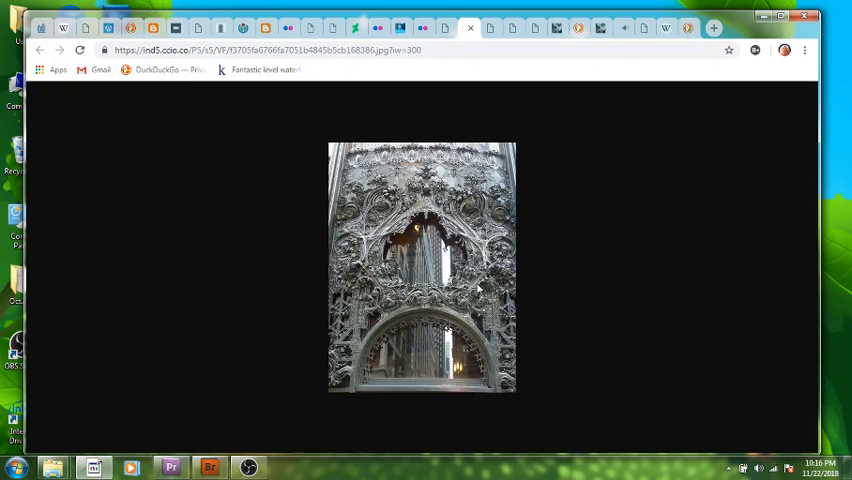
mouse_move(440, 168)
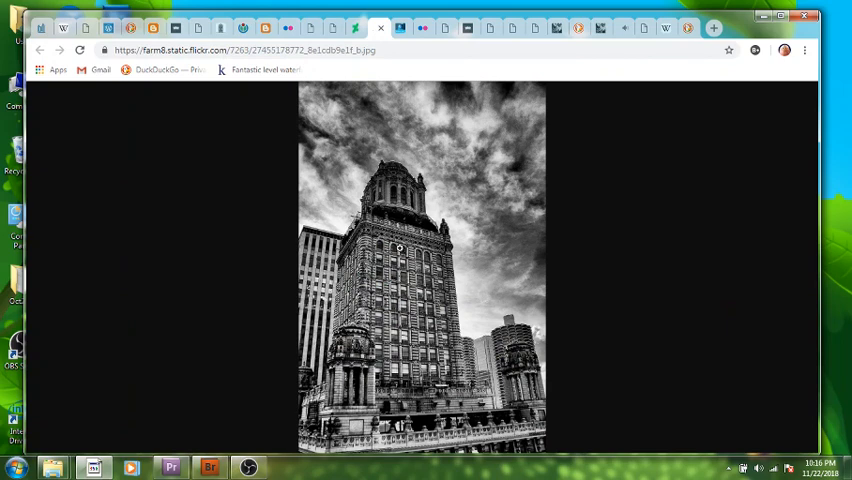
mouse_move(368, 390)
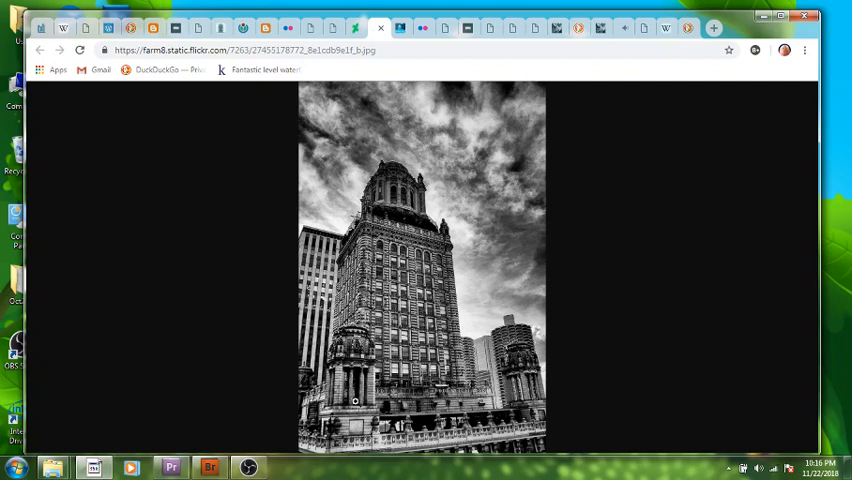
mouse_move(360, 398)
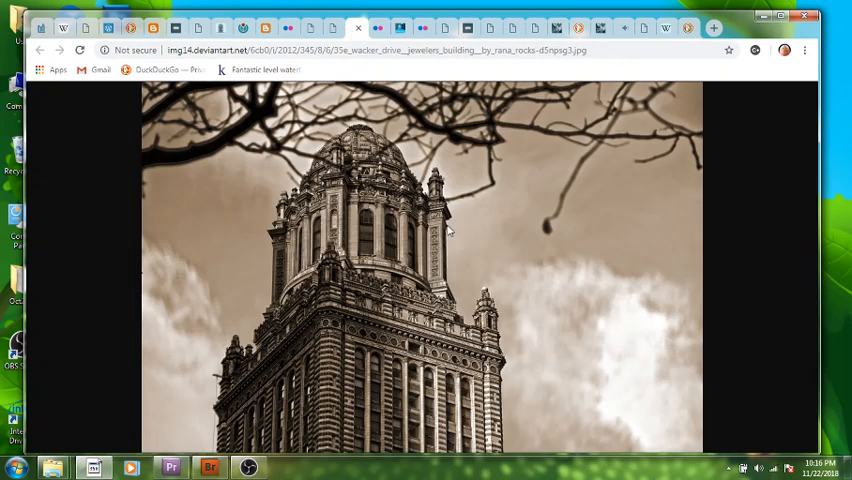
mouse_move(380, 110)
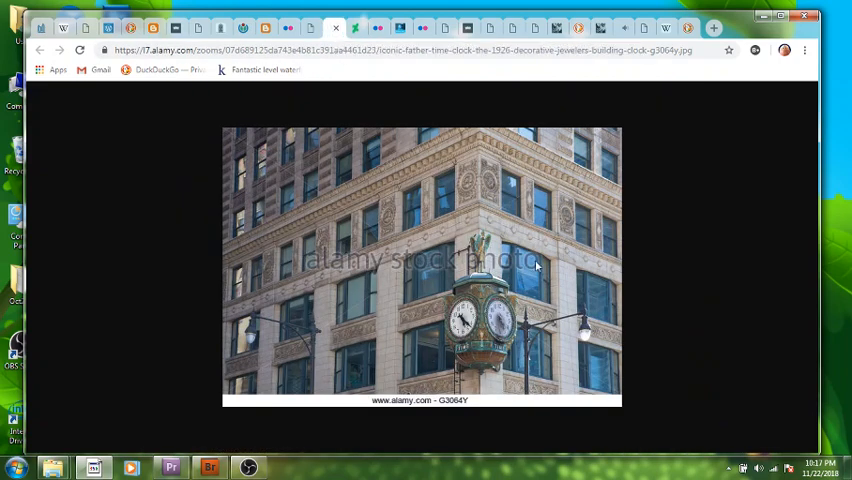
mouse_move(484, 256)
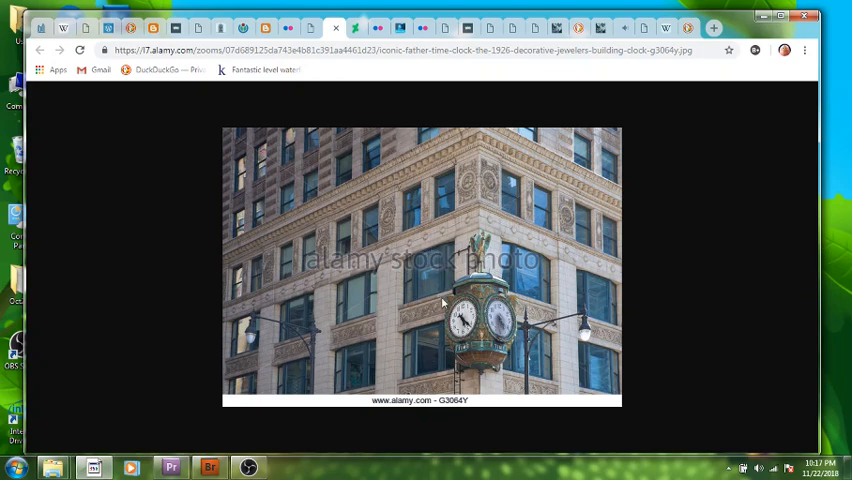
mouse_move(474, 342)
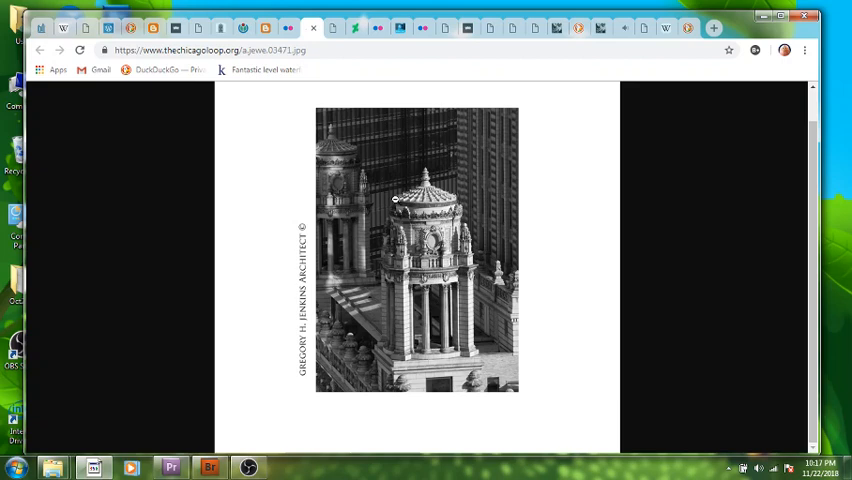
mouse_move(440, 204)
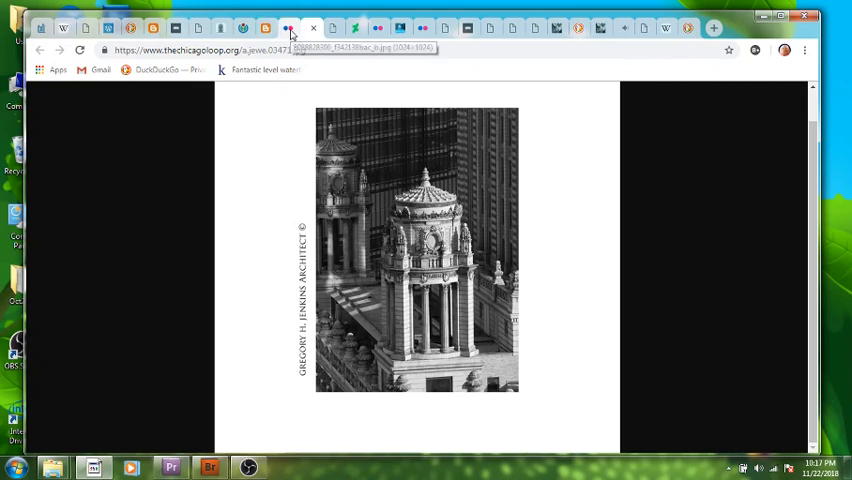
View the domed tower photo, then bring up the bronze angel statue image tab.
left_click(292, 28)
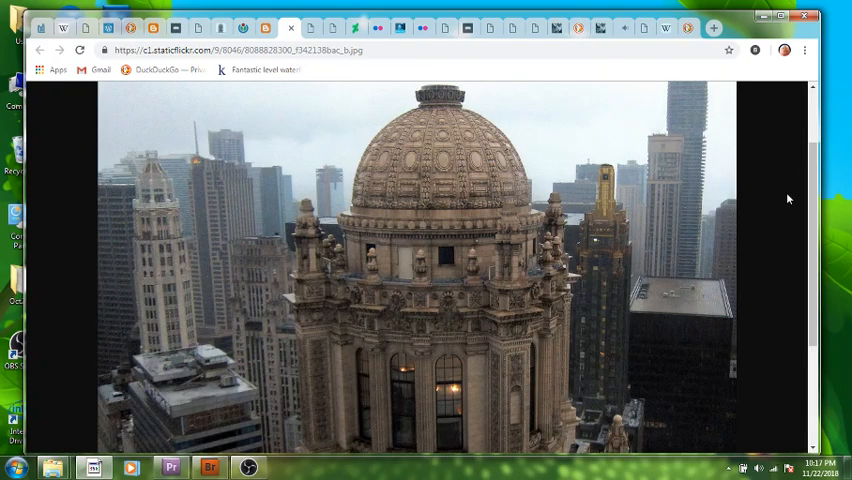
scroll("down", 3)
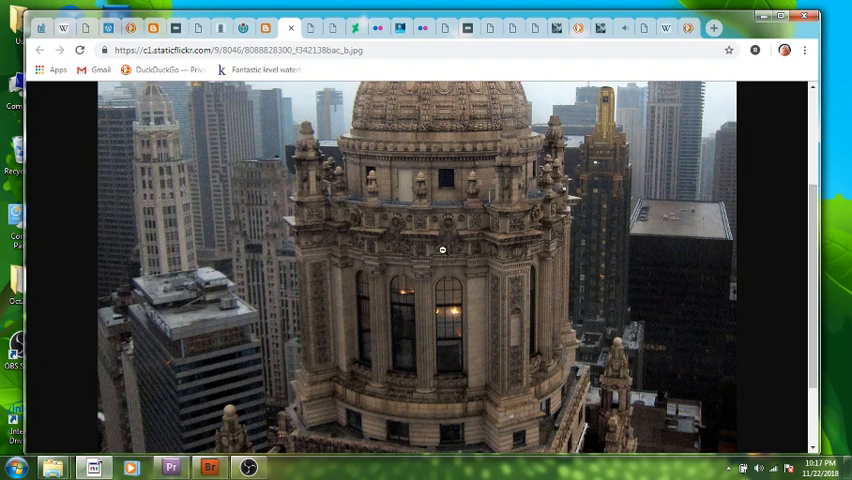
mouse_move(402, 302)
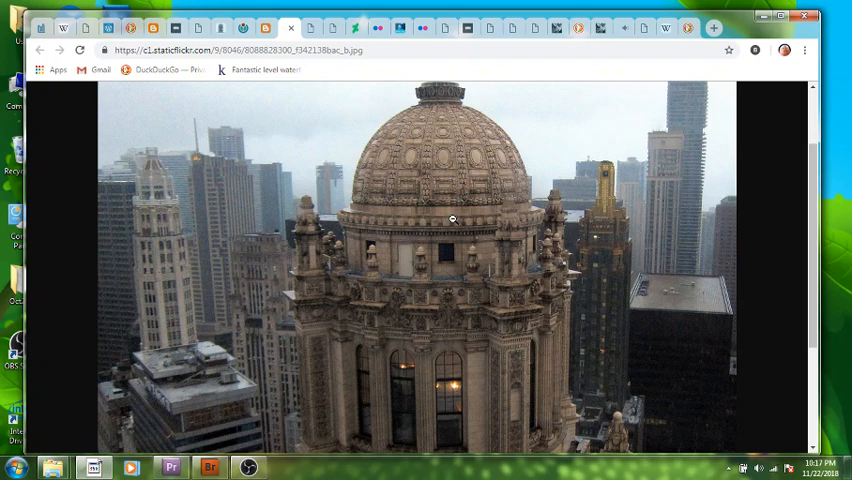
mouse_move(456, 428)
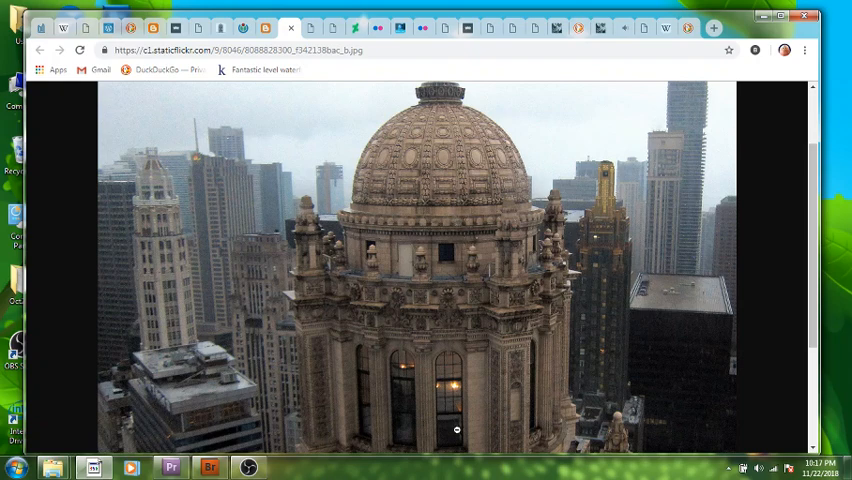
mouse_move(412, 340)
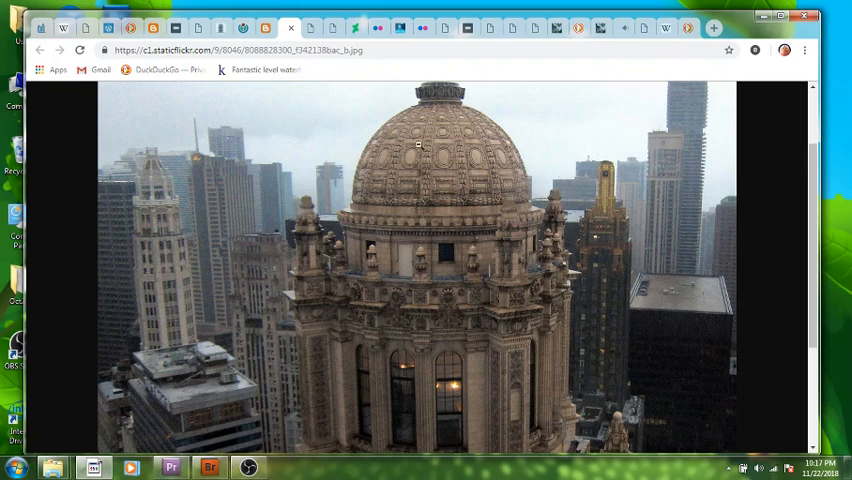
mouse_move(804, 198)
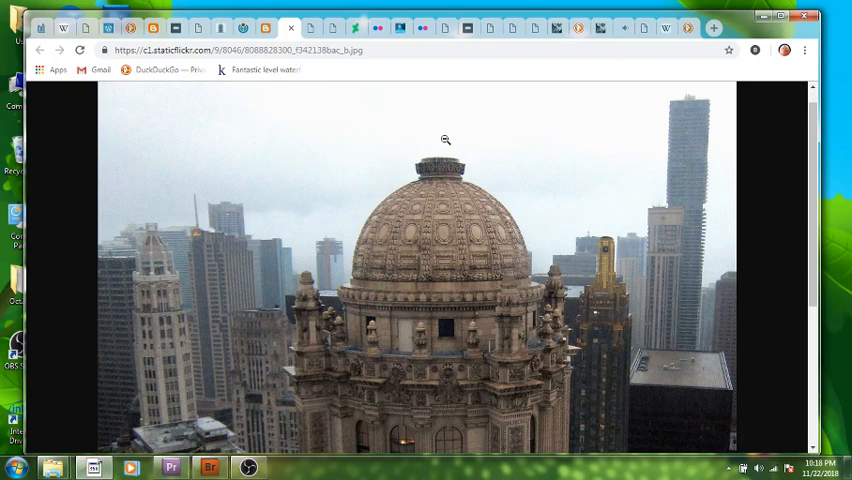
left_click(290, 28)
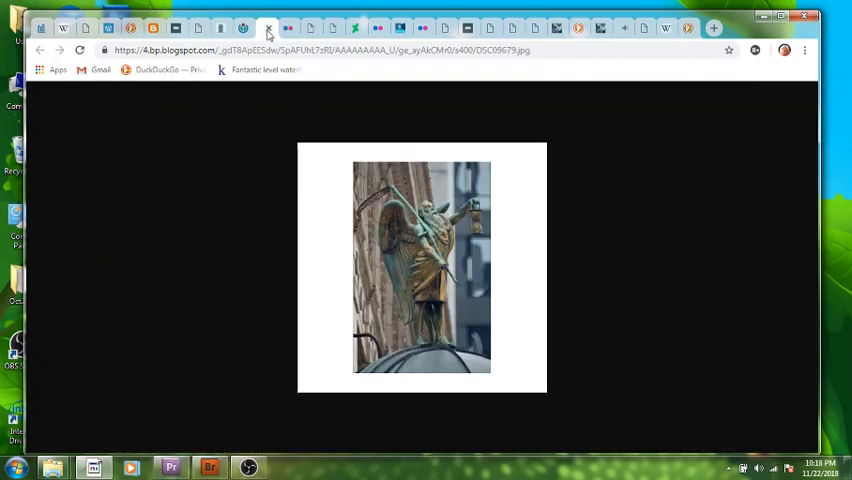
mouse_move(490, 276)
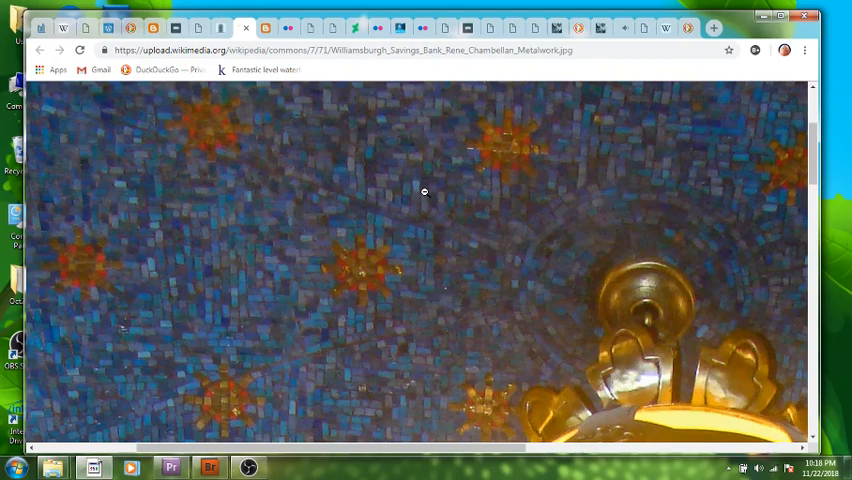
Fit the golden lamp and mosaic ceiling photo to the window, then move on to the elevator interior photo.
scroll("down", 3)
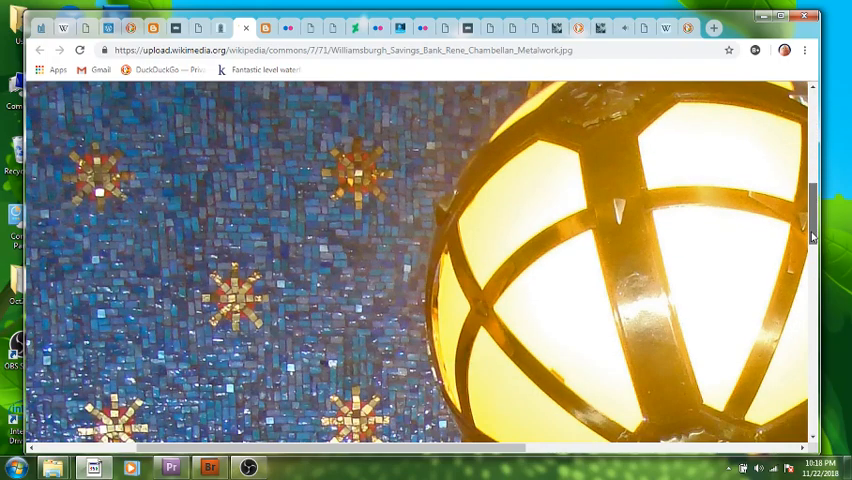
scroll("down", 3)
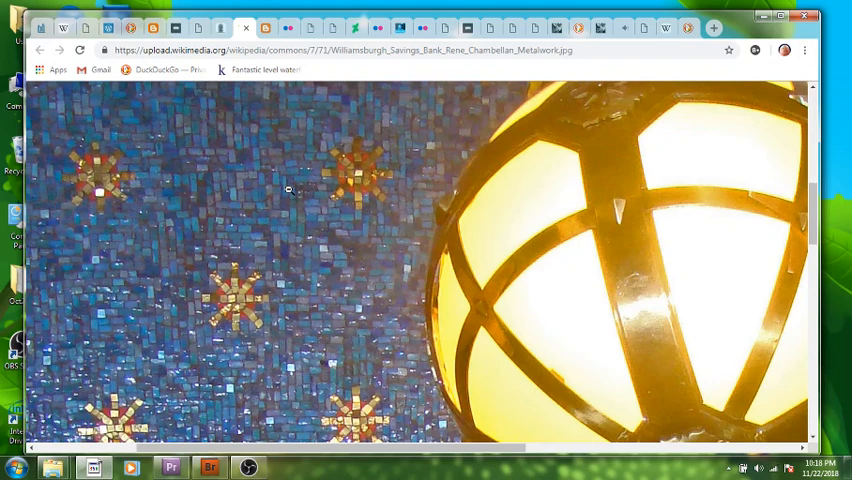
left_click(288, 190)
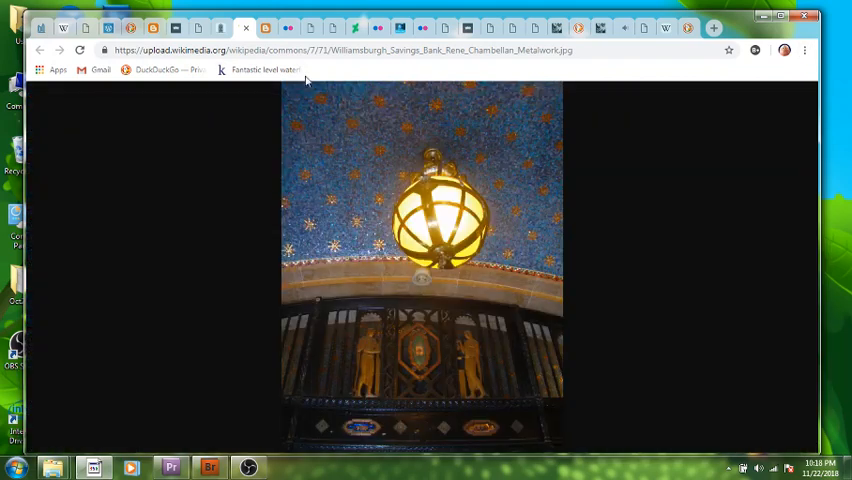
left_click(222, 28)
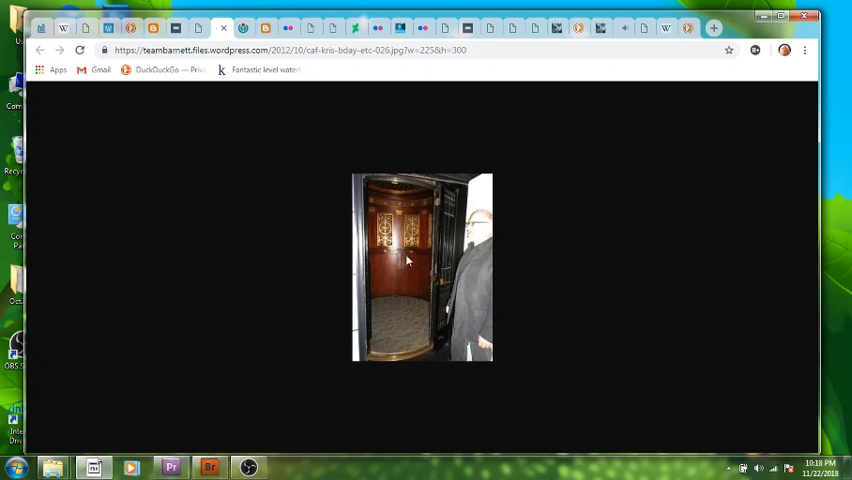
mouse_move(392, 304)
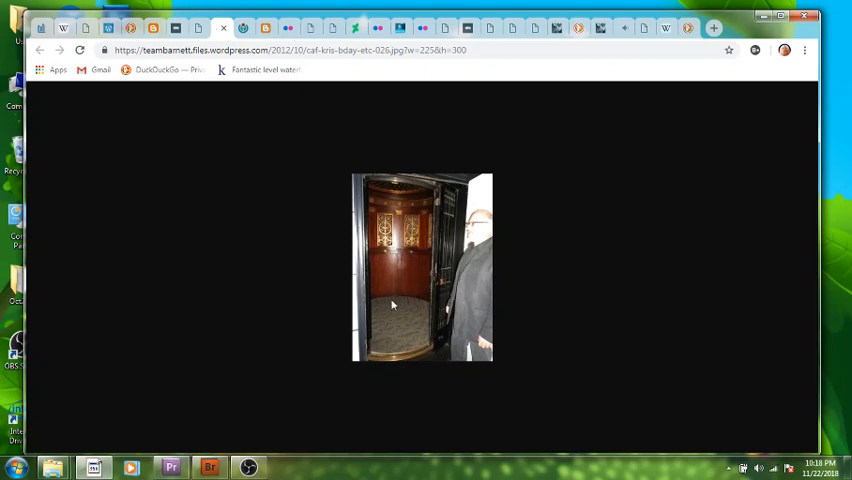
mouse_move(394, 300)
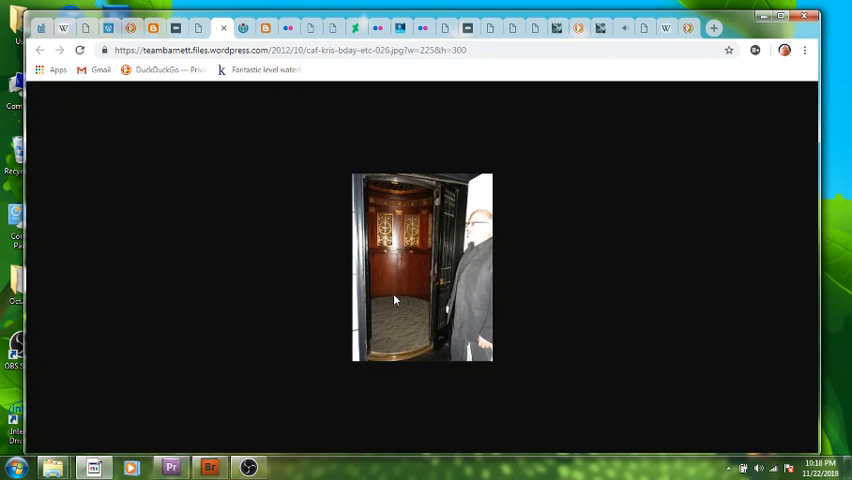
mouse_move(414, 308)
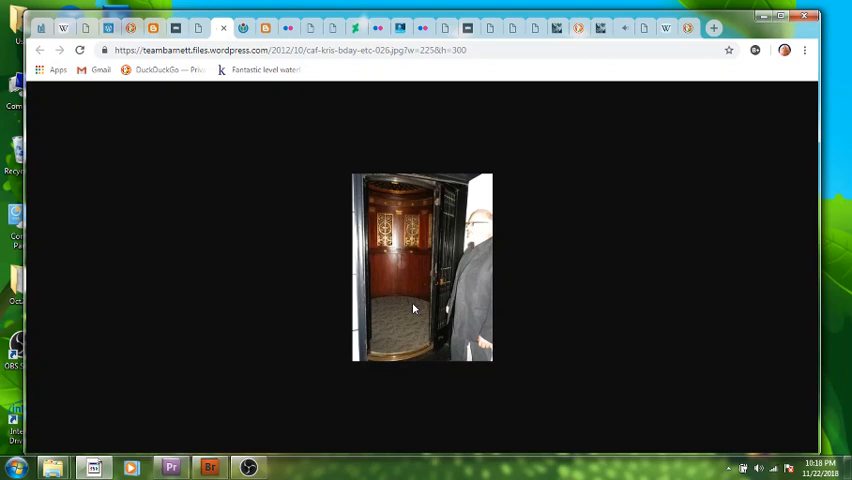
mouse_move(356, 224)
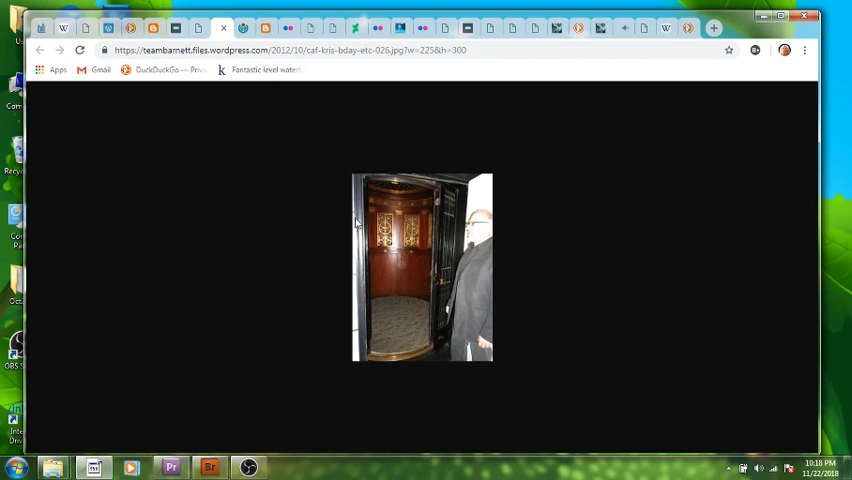
mouse_move(232, 42)
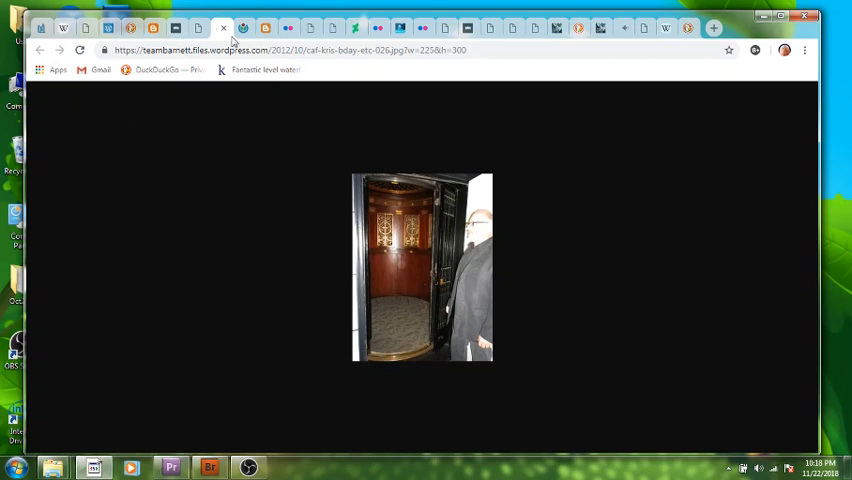
View the carved stone tiles photo, then move on to the golden Jewelers Building clock photo.
left_click(198, 28)
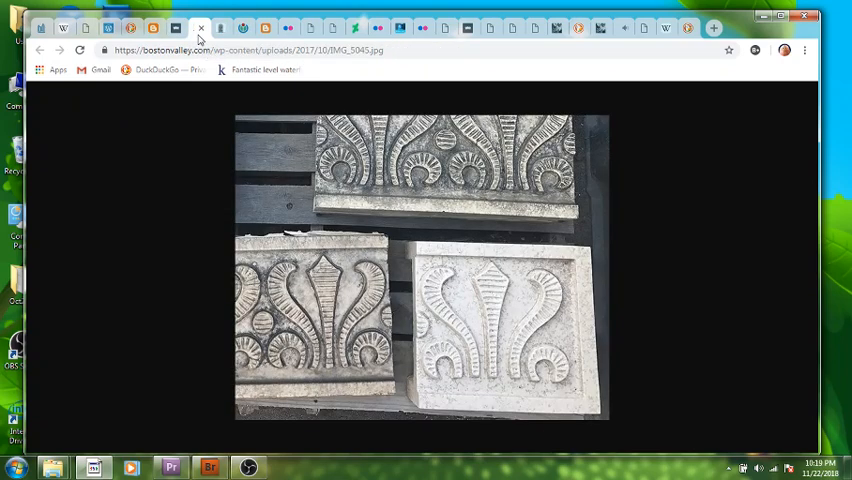
mouse_move(532, 360)
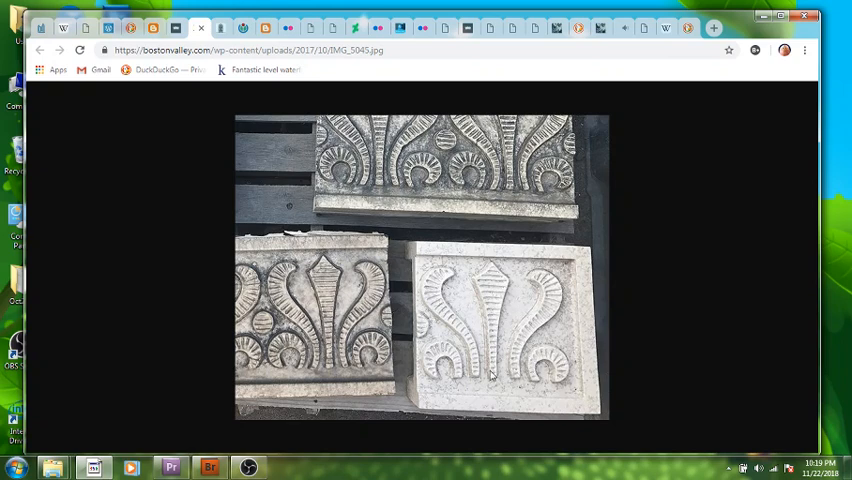
mouse_move(492, 288)
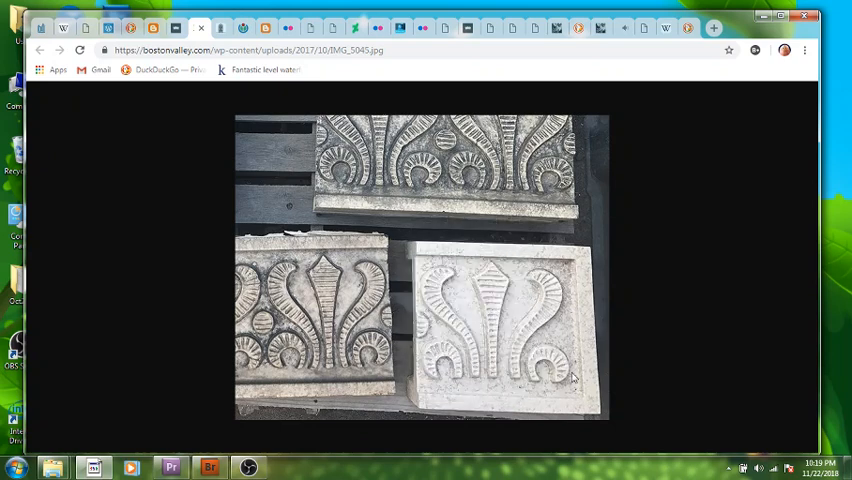
mouse_move(570, 376)
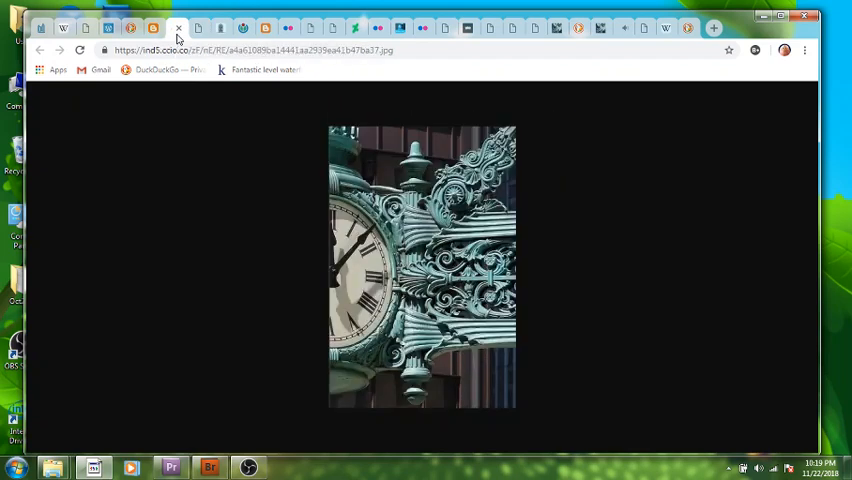
mouse_move(416, 276)
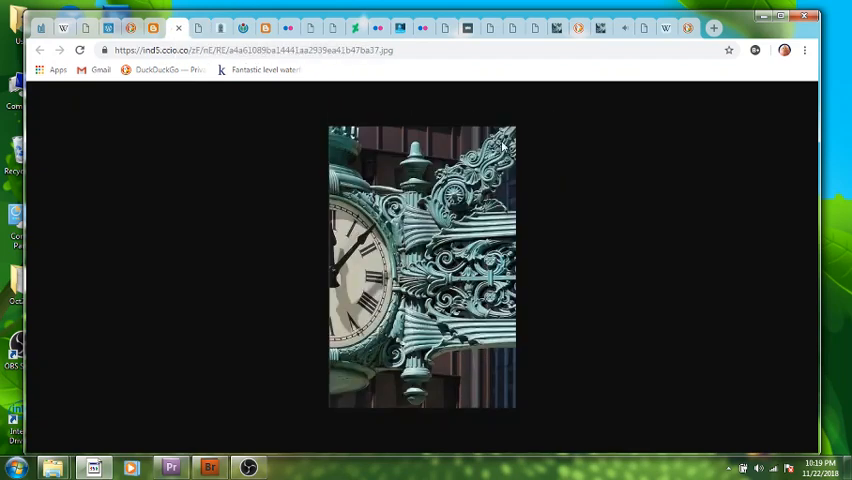
mouse_move(480, 316)
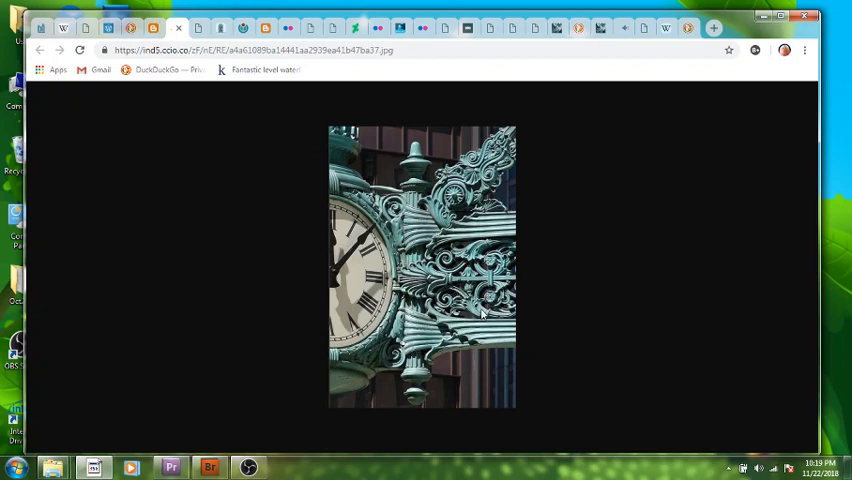
mouse_move(504, 296)
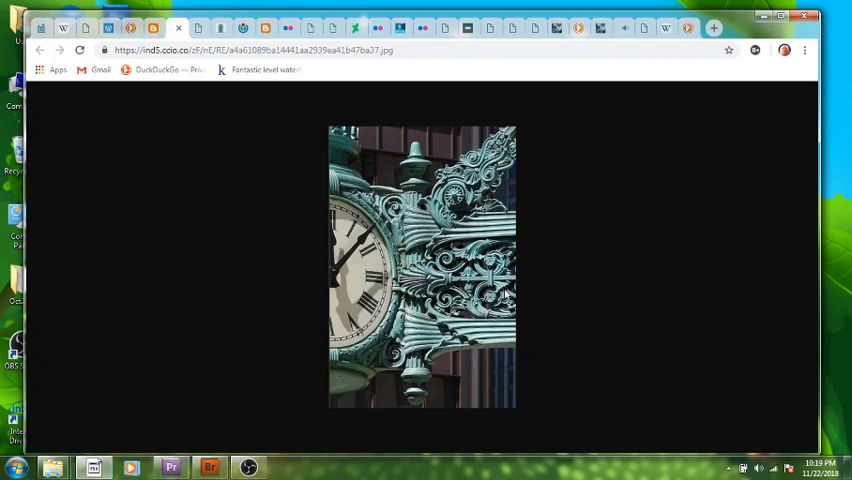
mouse_move(452, 340)
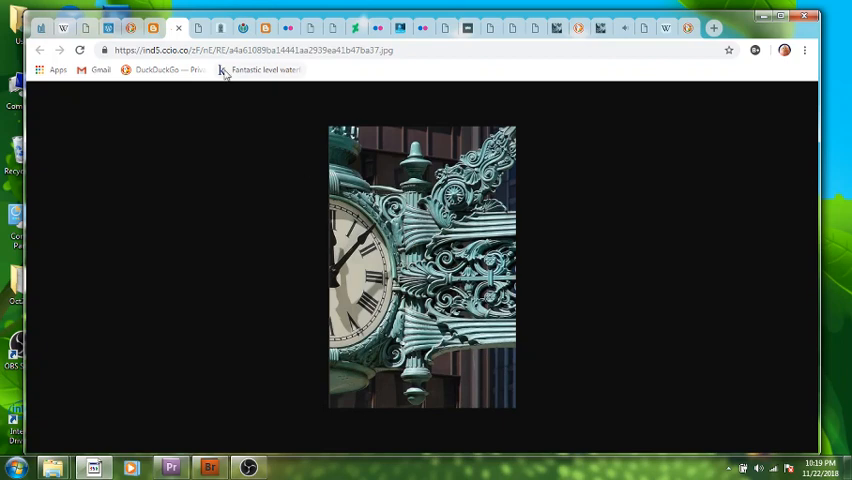
left_click(152, 28)
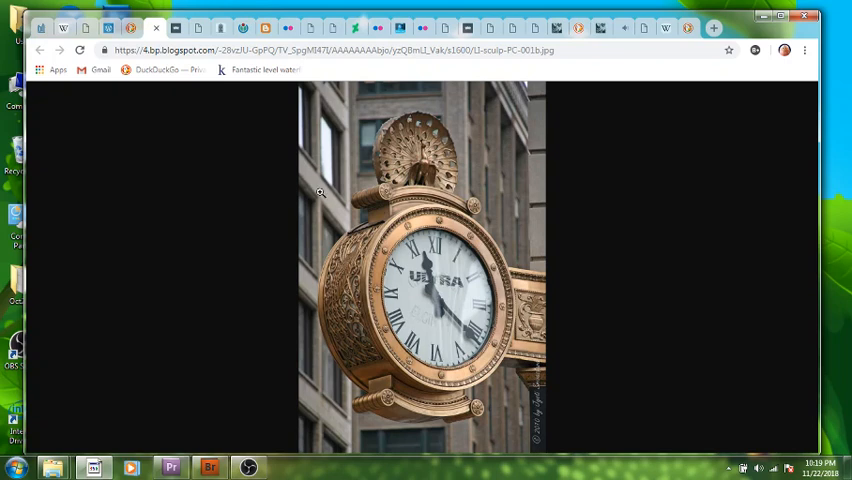
mouse_move(448, 176)
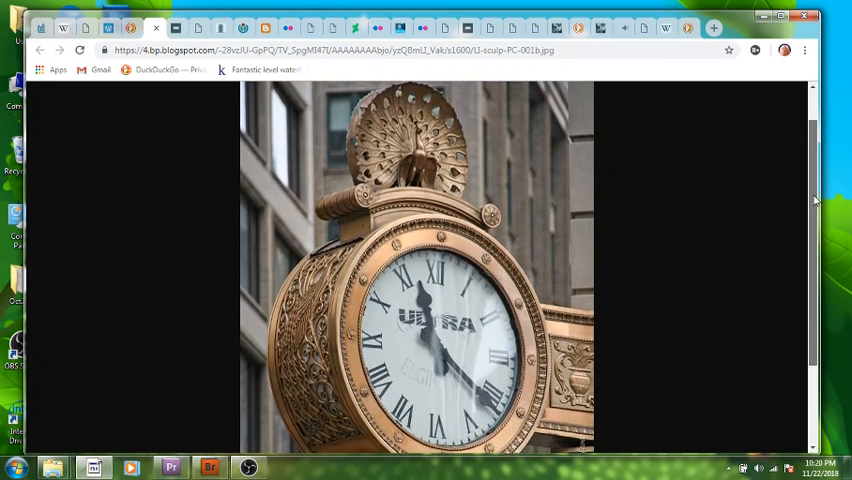
scroll("down", 3)
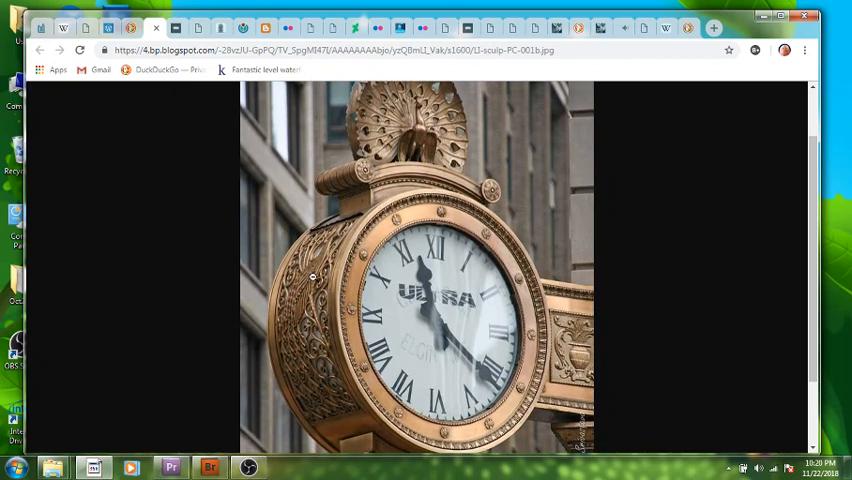
mouse_move(320, 400)
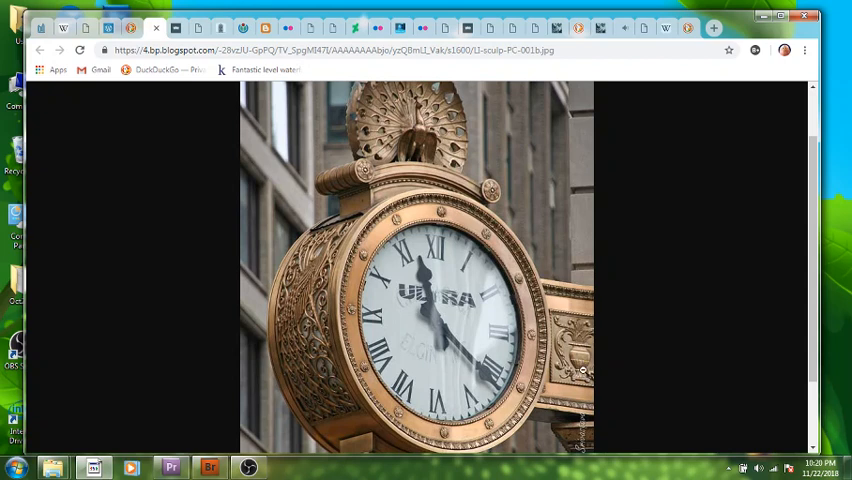
mouse_move(740, 370)
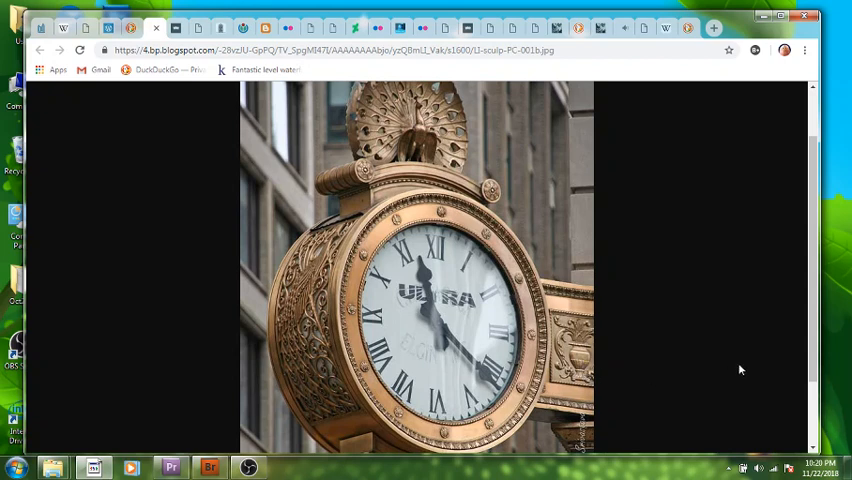
scroll("down", 3)
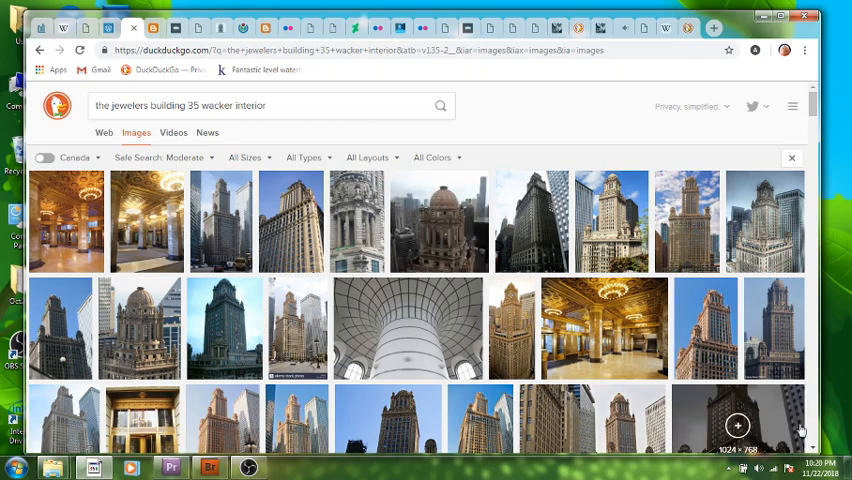
Scroll down through the DuckDuckGo image results for the Jewelers Building on Wacker Drive.
scroll("down", 3)
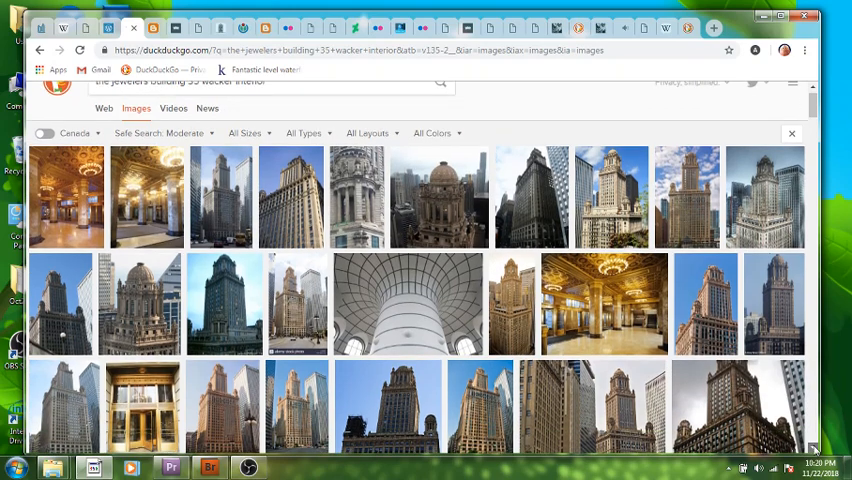
scroll("down", 3)
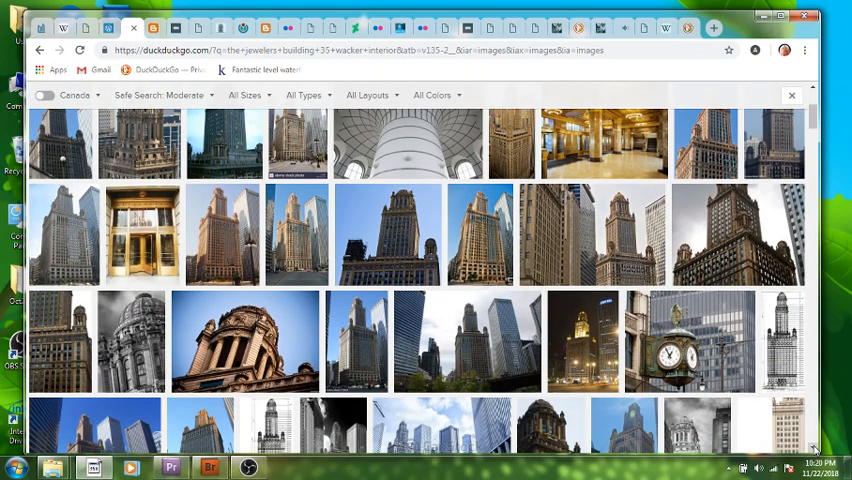
scroll("down", 3)
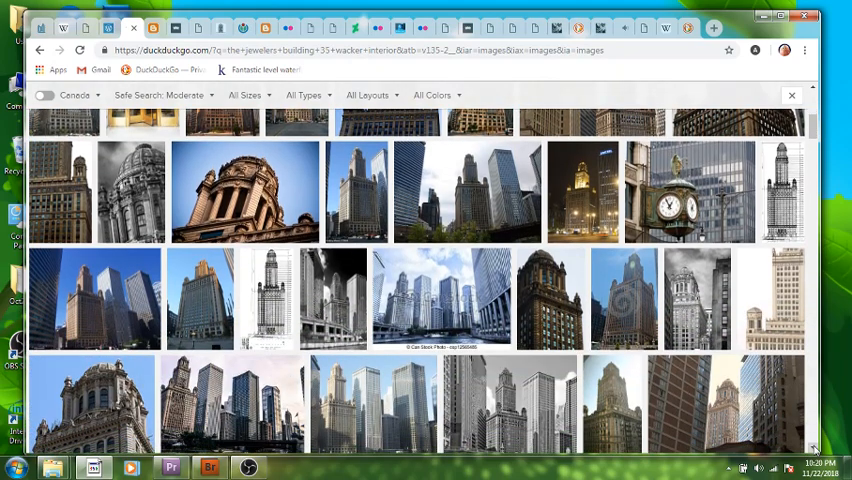
scroll("down", 3)
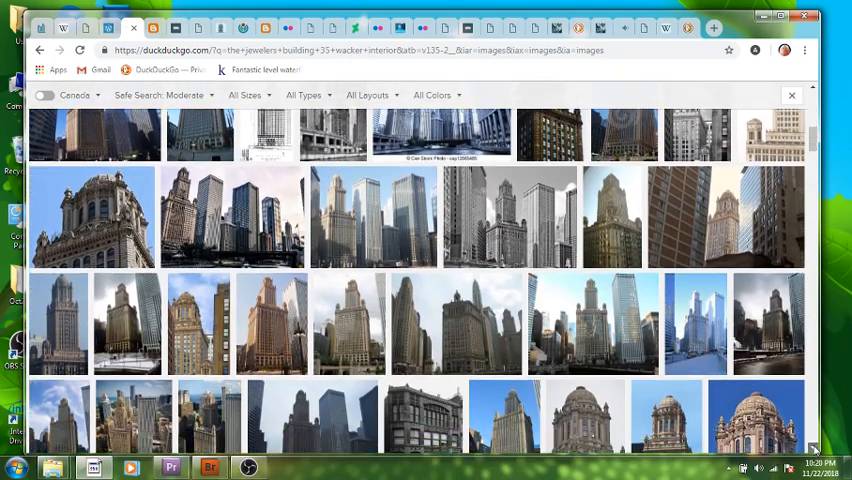
scroll("down", 3)
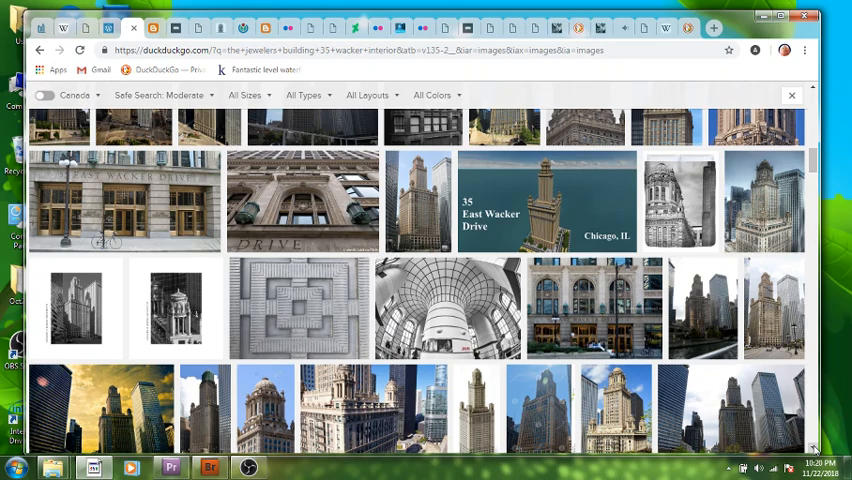
scroll("down", 3)
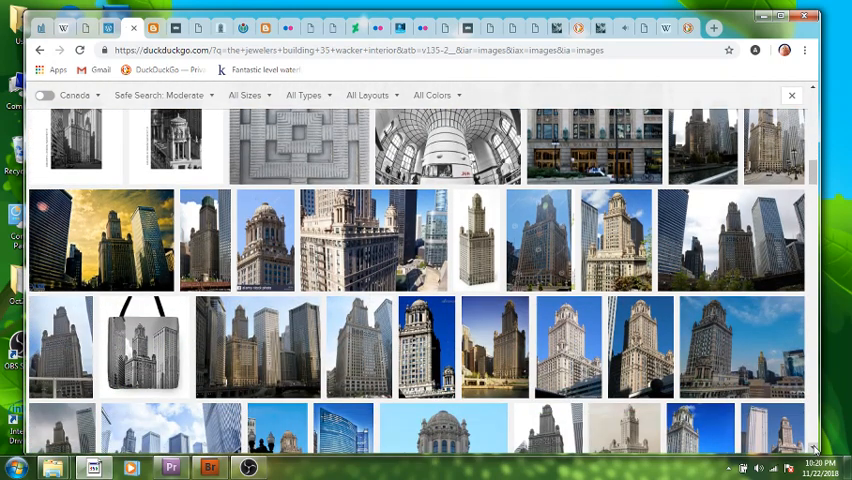
scroll("down", 3)
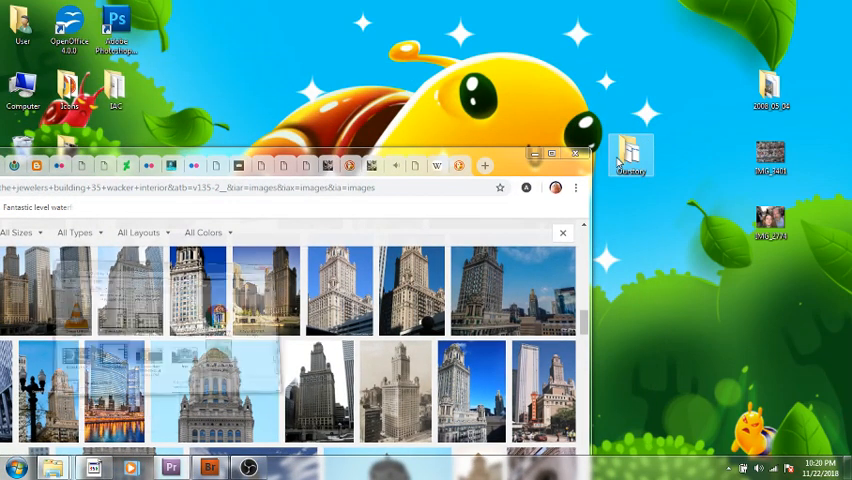
Browse the desktop photo folder and enter the Chicago Water cribs subfolder.
double_click(632, 158)
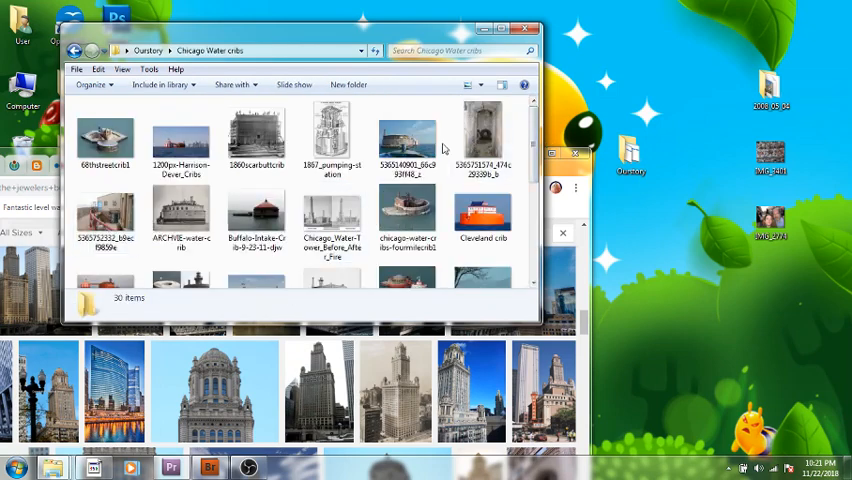
scroll("down", 3)
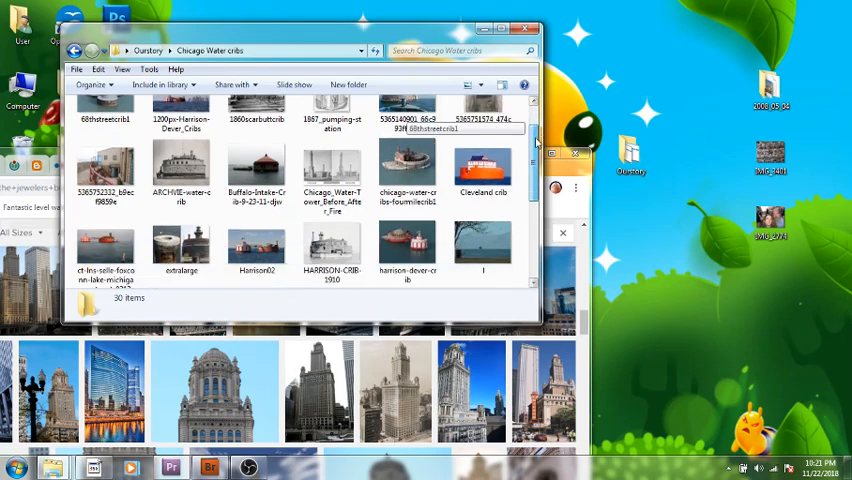
scroll("down", 3)
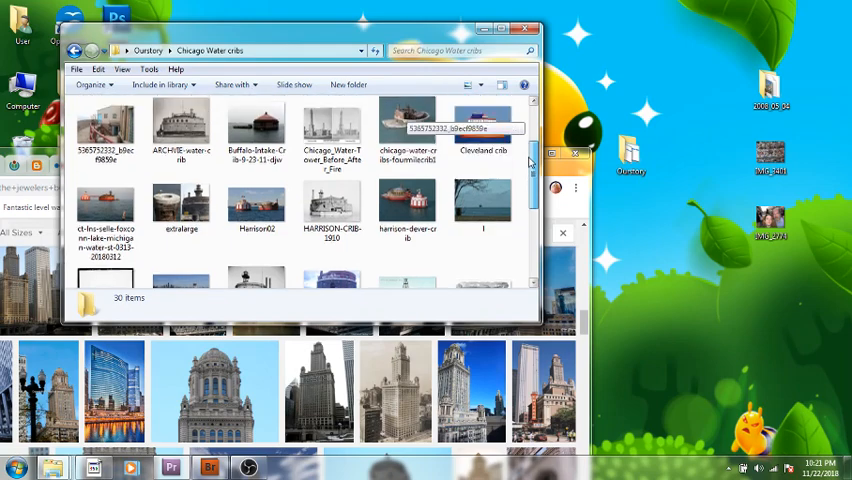
double_click(180, 208)
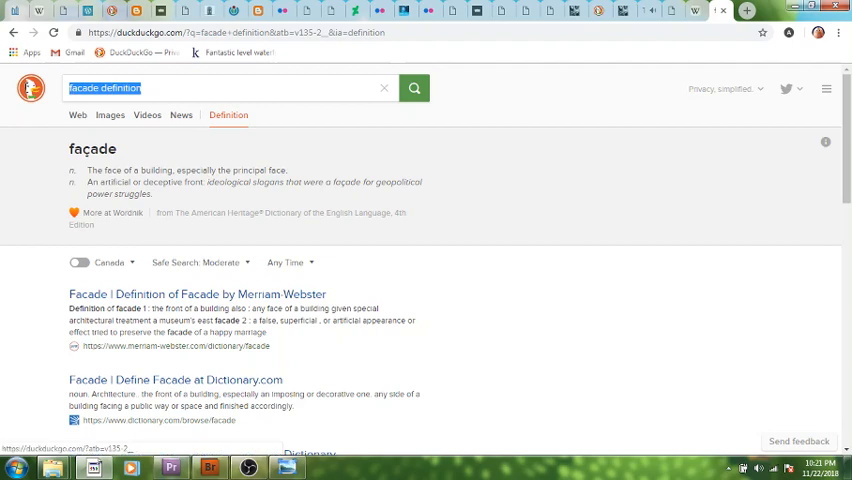
Search DuckDuckGo images for 'onion dome' building in Chicago.
type("onion dome building chicago")
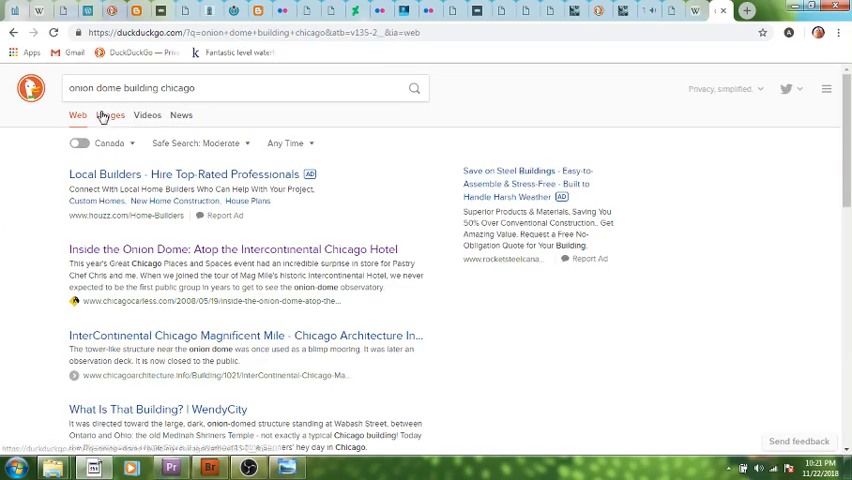
left_click(108, 116)
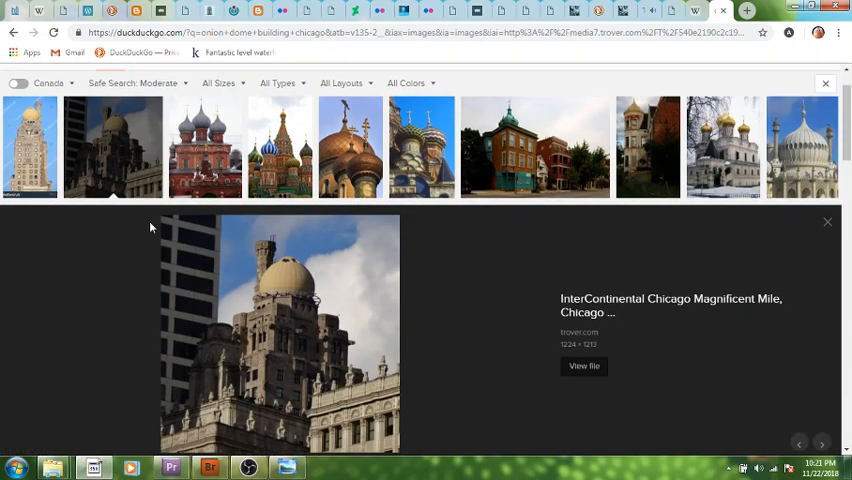
mouse_move(764, 230)
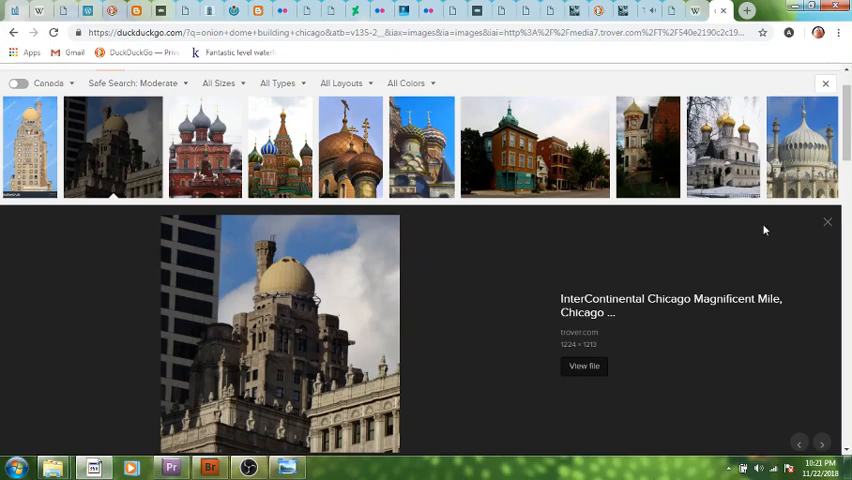
left_click(828, 220)
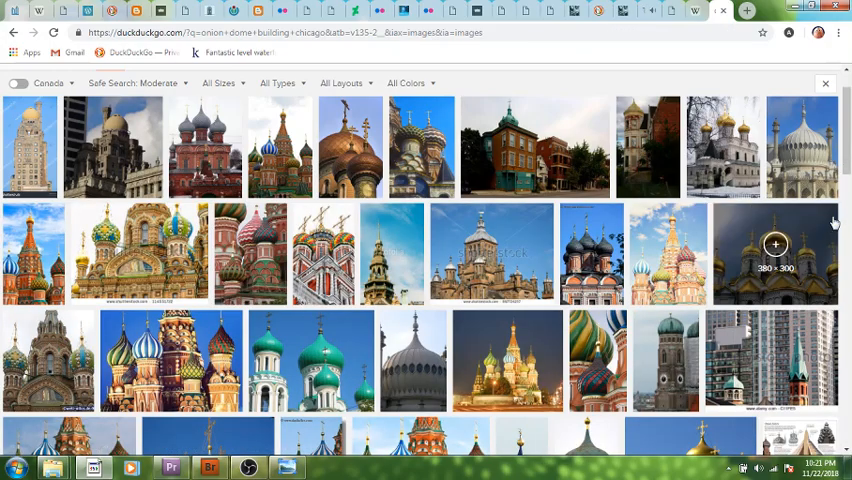
Enlarge the InterContinental Chicago Magnificent Mile domed building photo from the results.
scroll("down", 3)
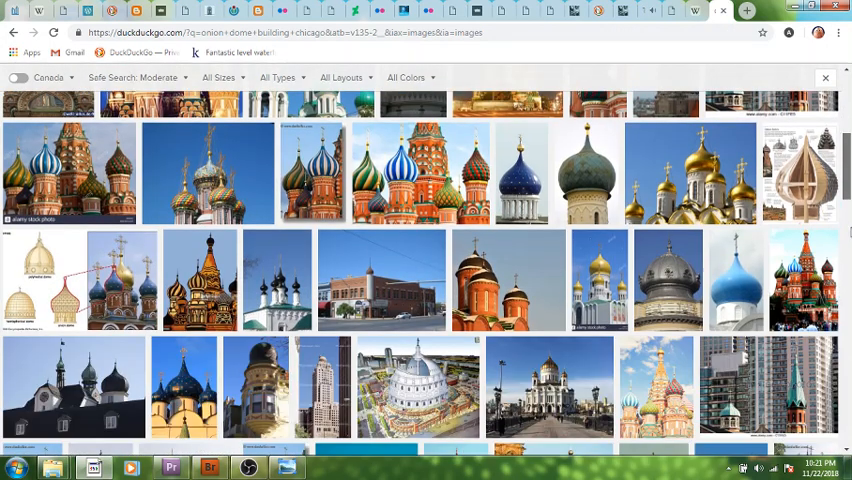
scroll("down", 3)
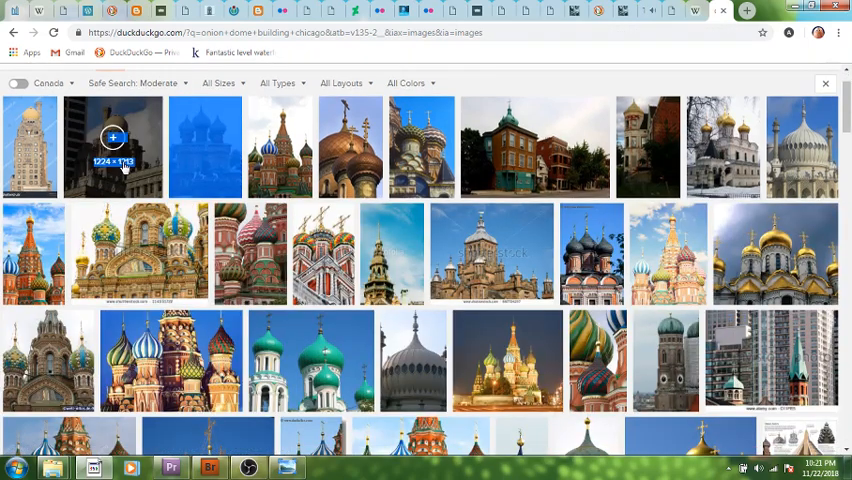
left_click(112, 148)
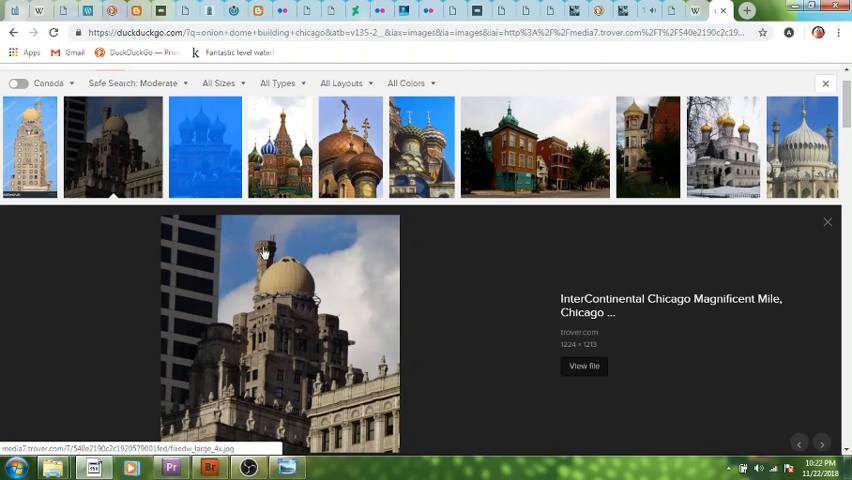
mouse_move(264, 274)
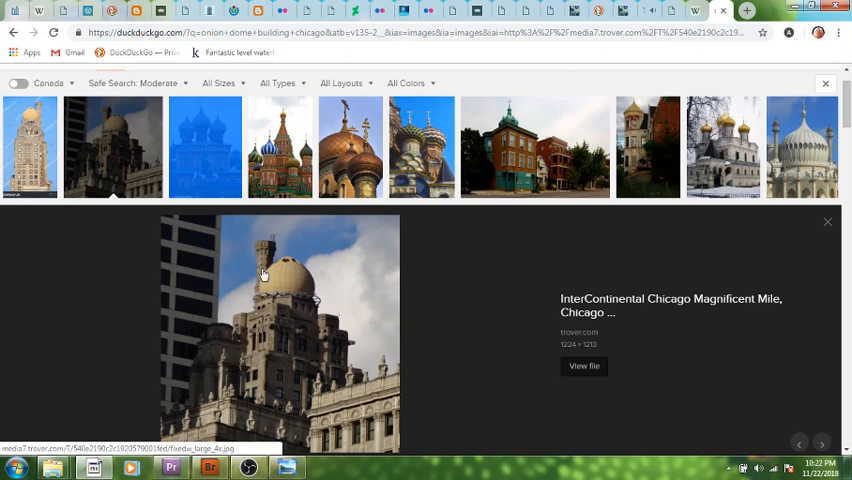
mouse_move(264, 252)
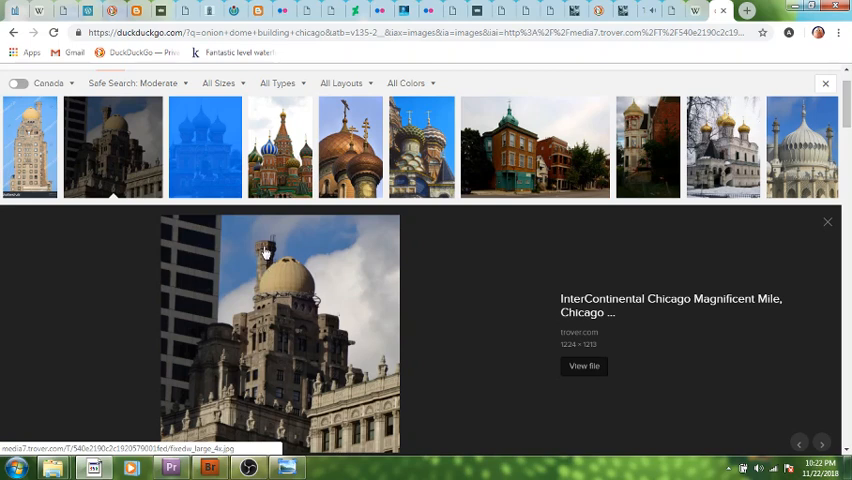
mouse_move(260, 248)
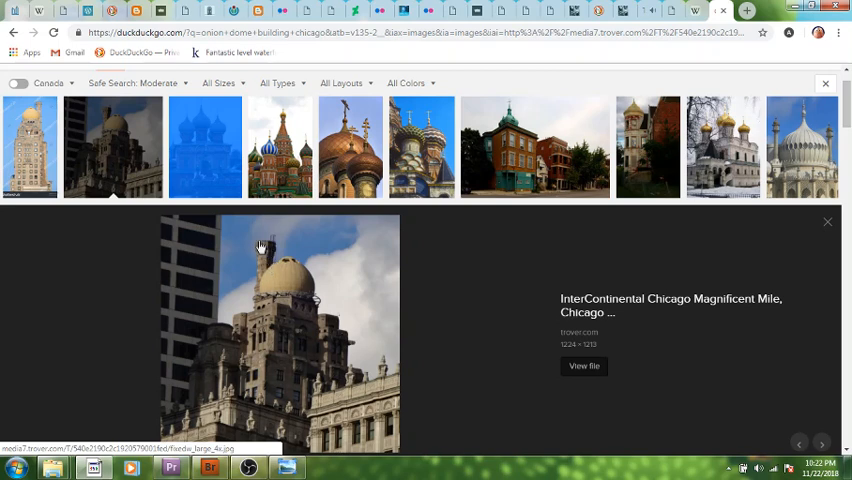
mouse_move(260, 262)
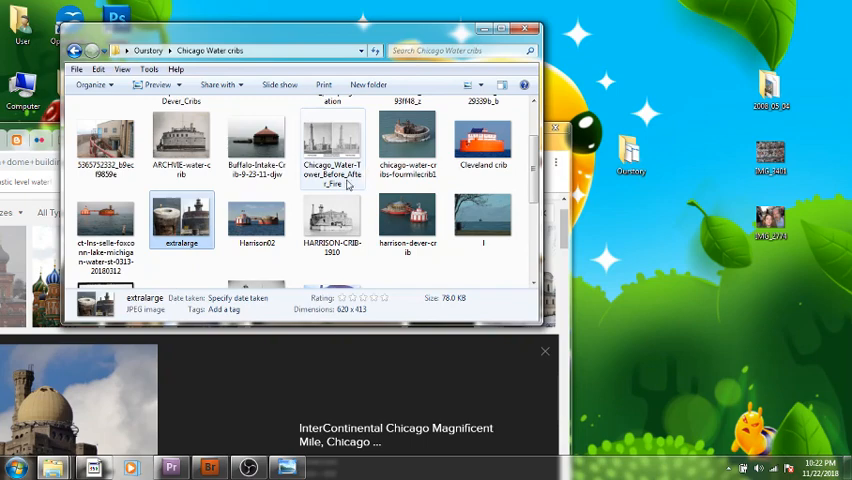
View the extralarge photo of the two brick water crib towers in Windows Photo Viewer.
double_click(180, 218)
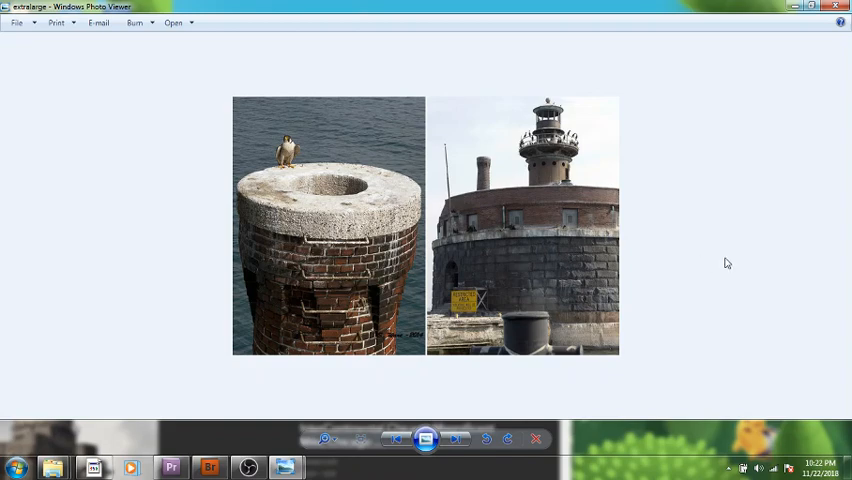
mouse_move(796, 64)
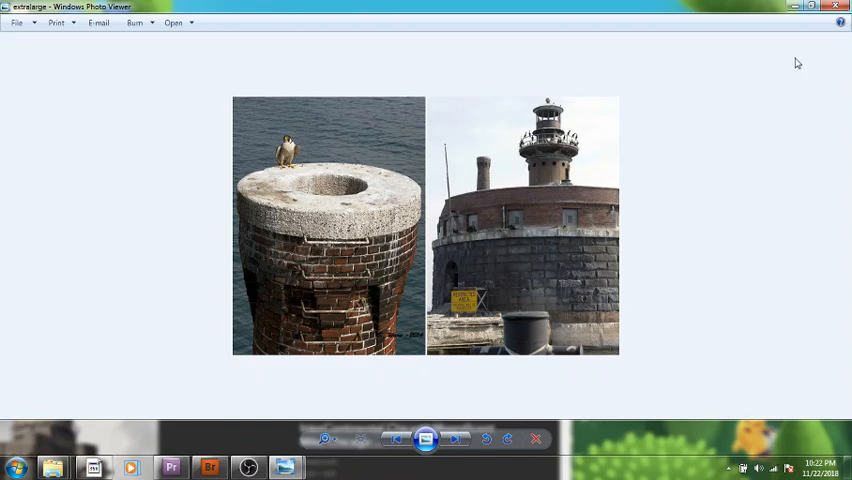